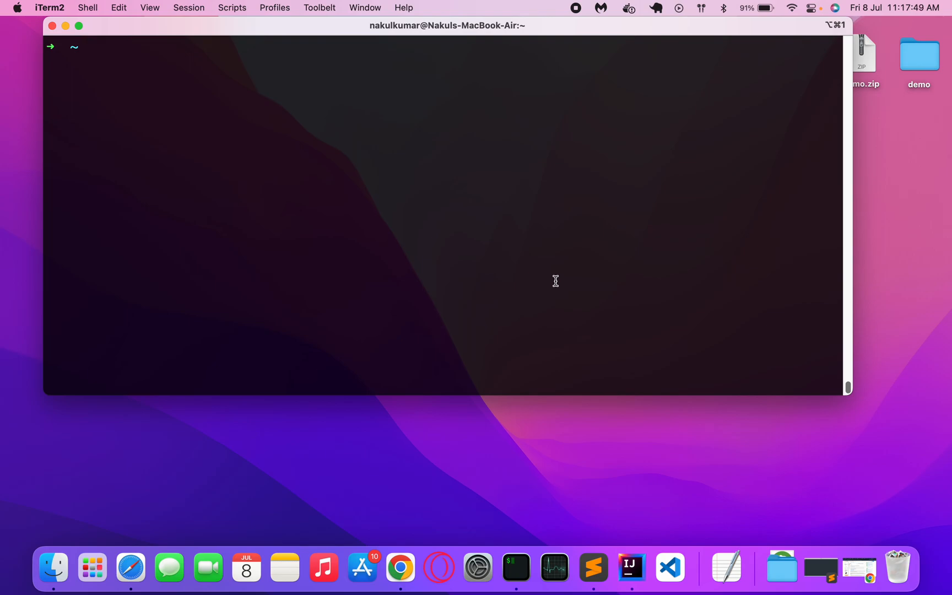
- Pull the cassandra Docker image, then begin entering docker images
text(docker)
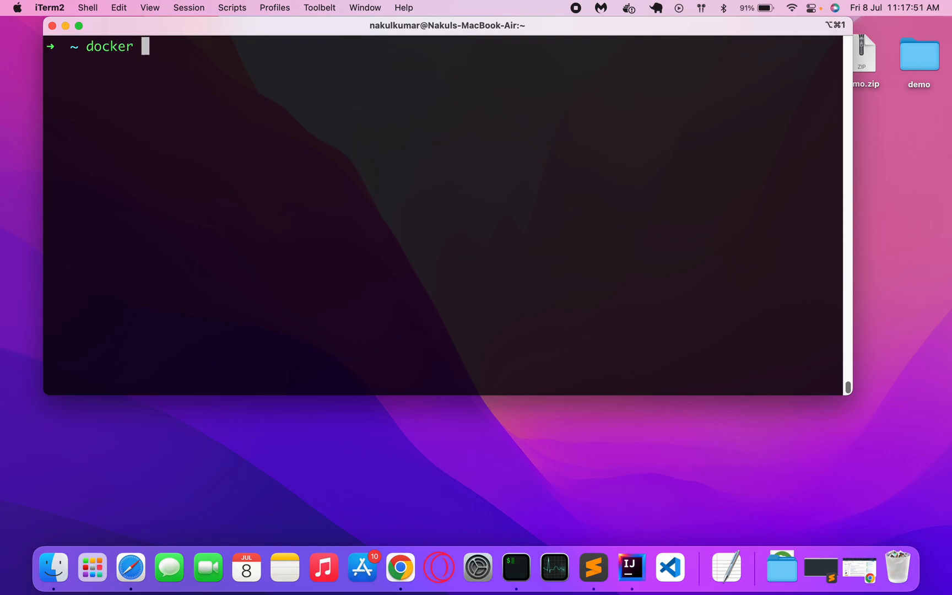
text(pull cassa)
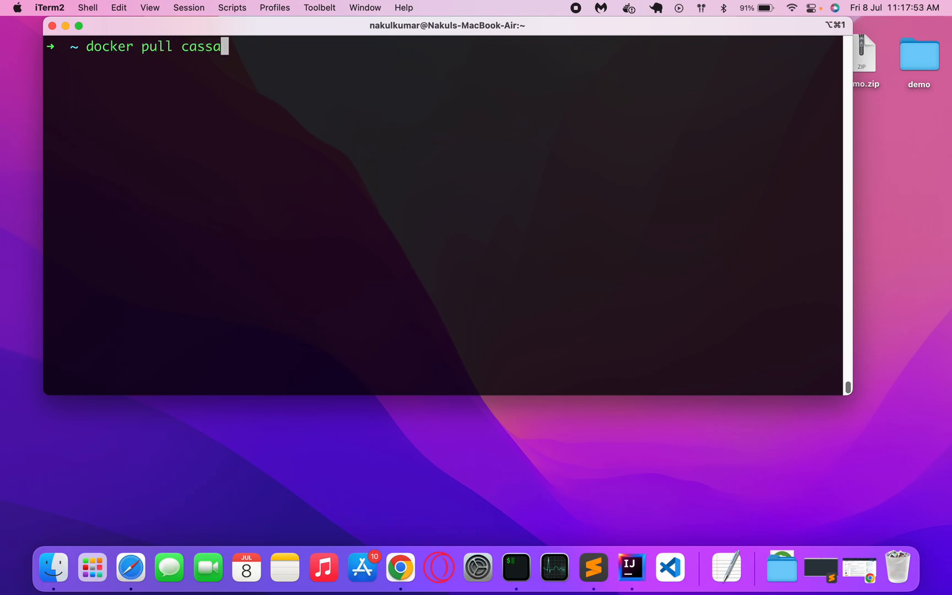
key(Return)
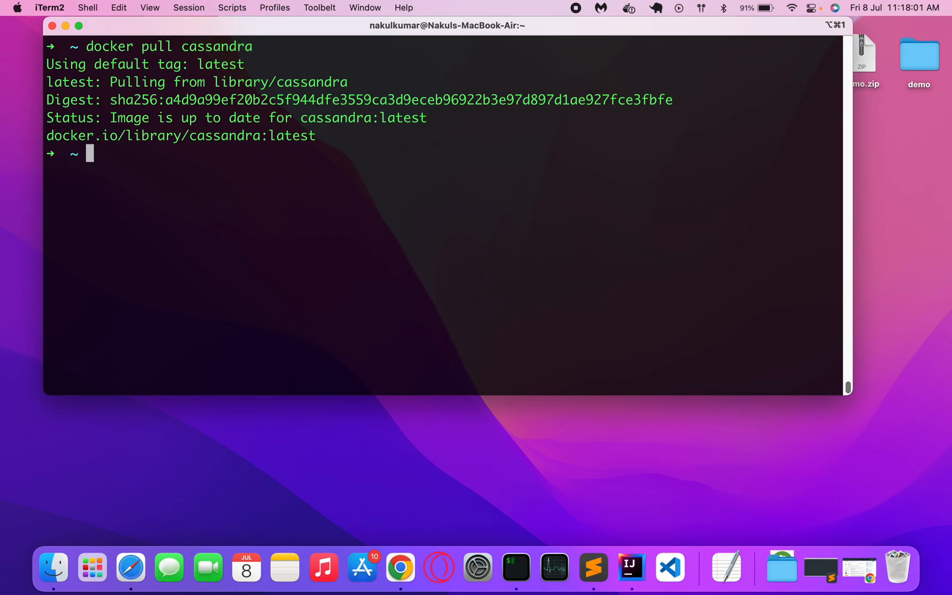
mouse_move(308, 140)
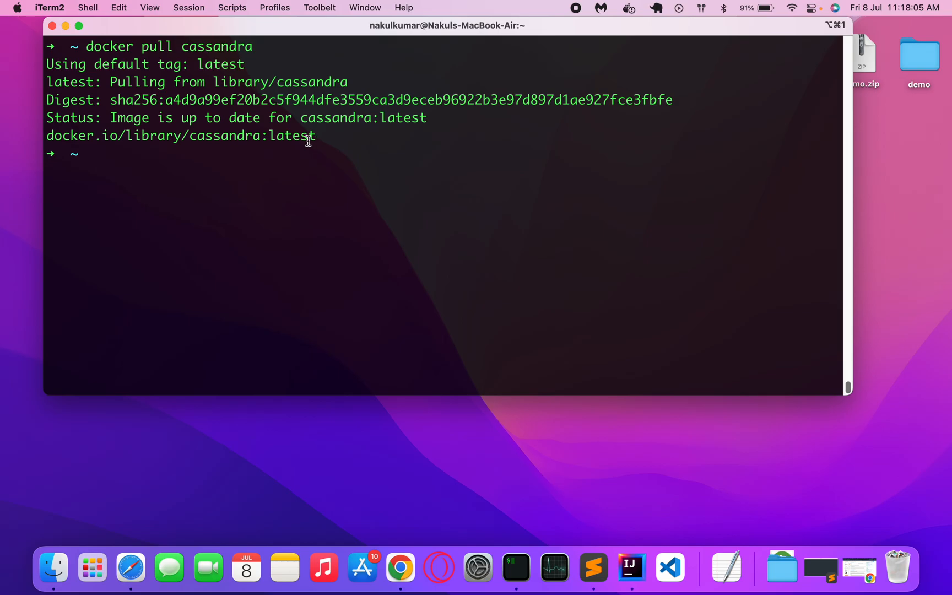
mouse_move(266, 141)
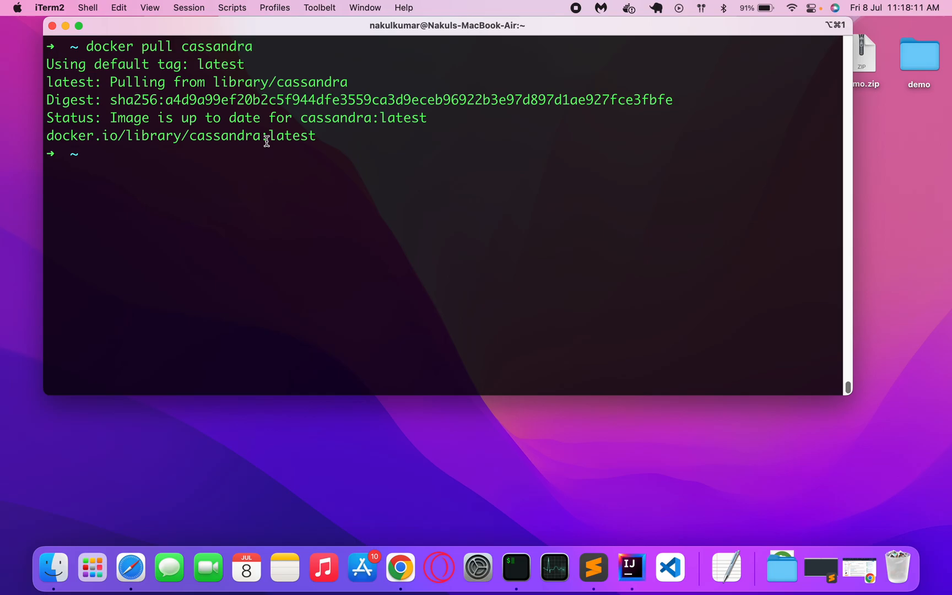
text(docker imag)
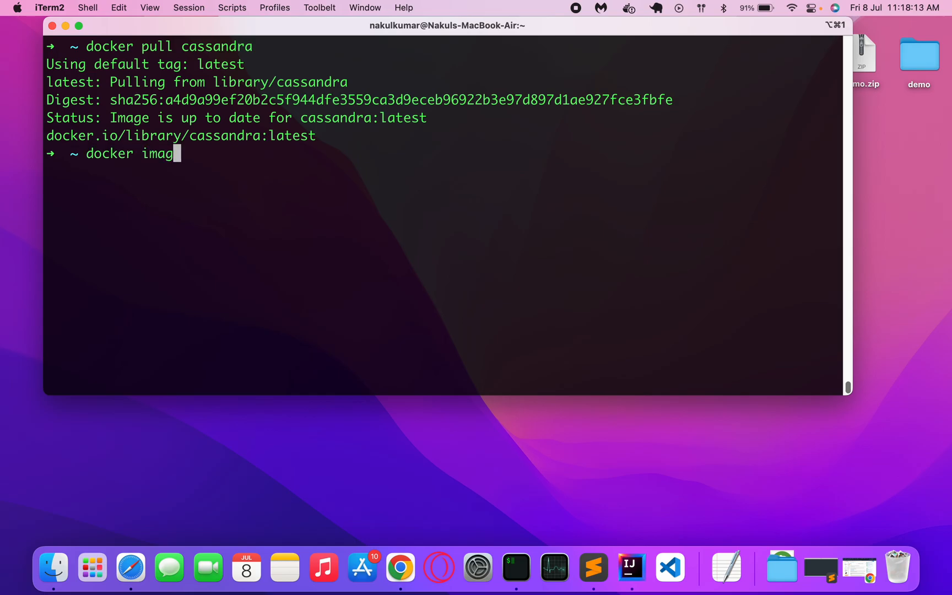
- List the local Docker images and copy the cassandra image ID
key(Return)
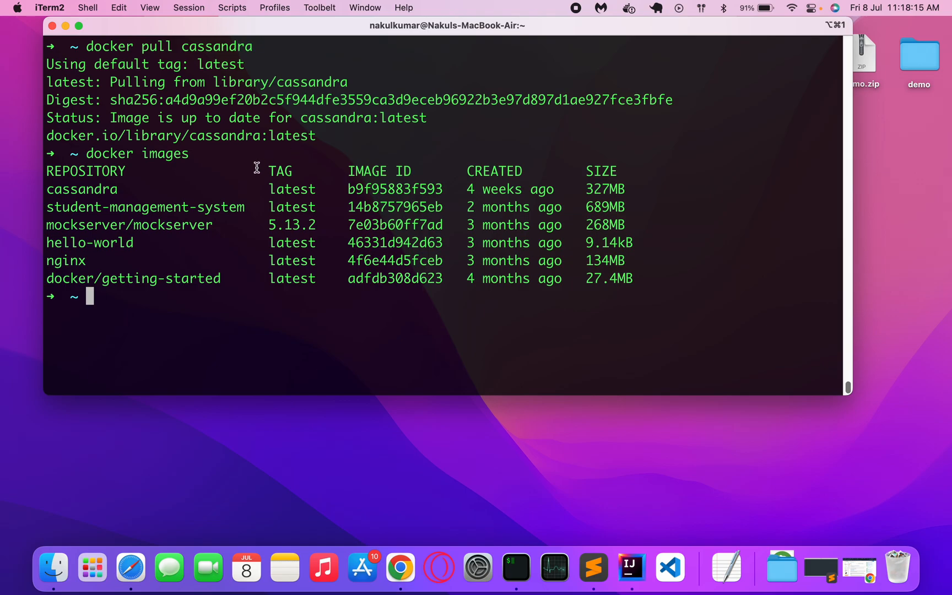
double_click(395, 189)
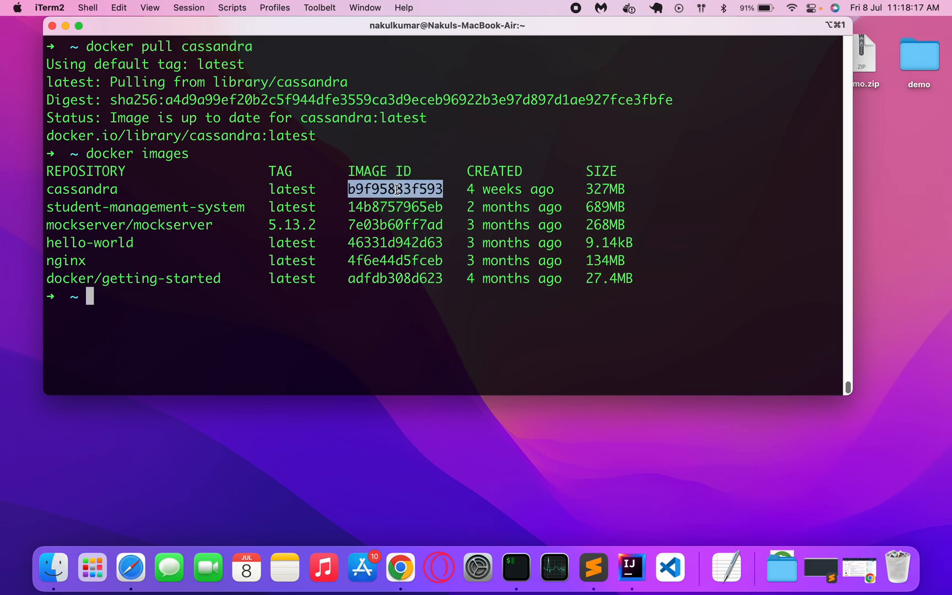
click(143, 189)
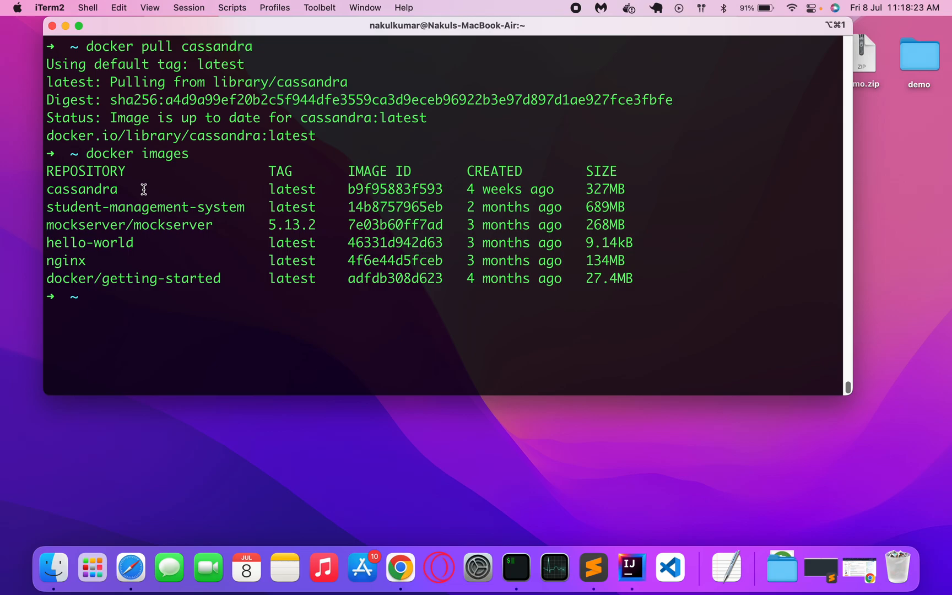
- Start a Cassandra container using image ID b9f95883f593
text(docker r)
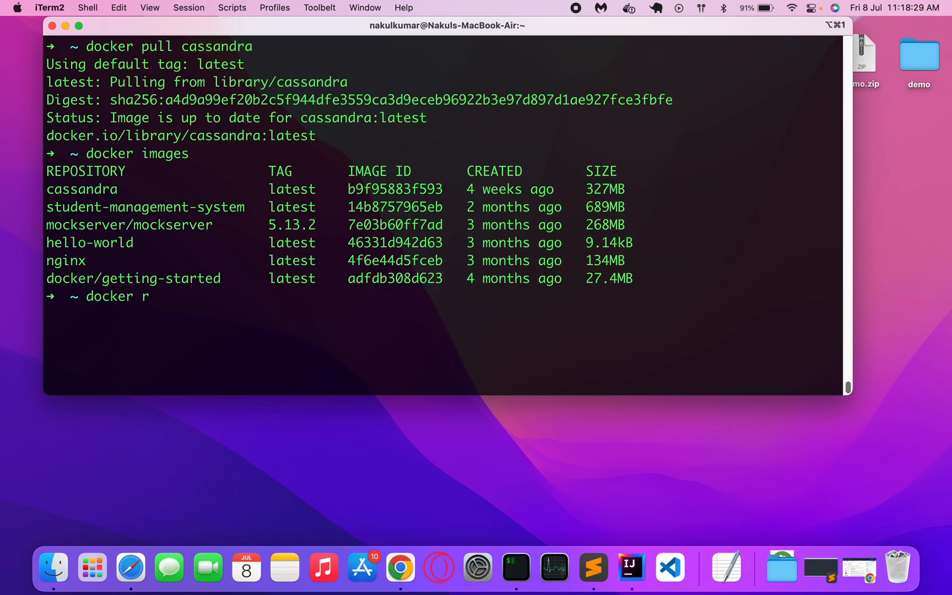
key(Backspace)
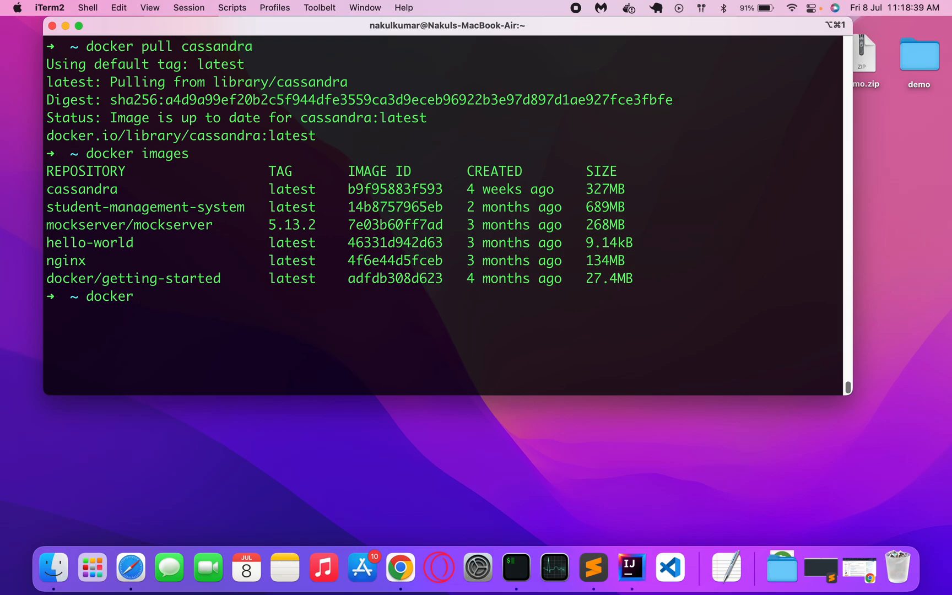
text(start)
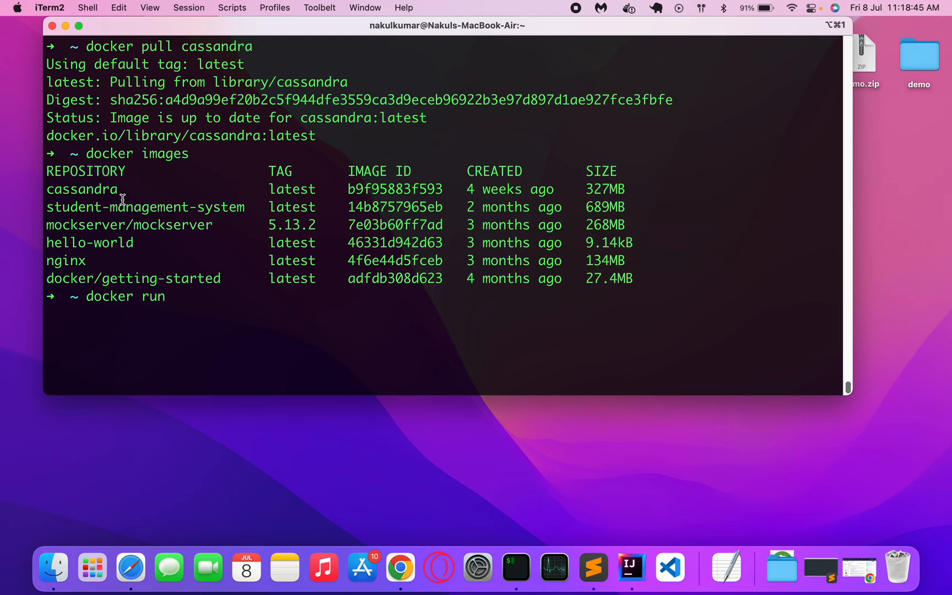
text(b9f95883f593)
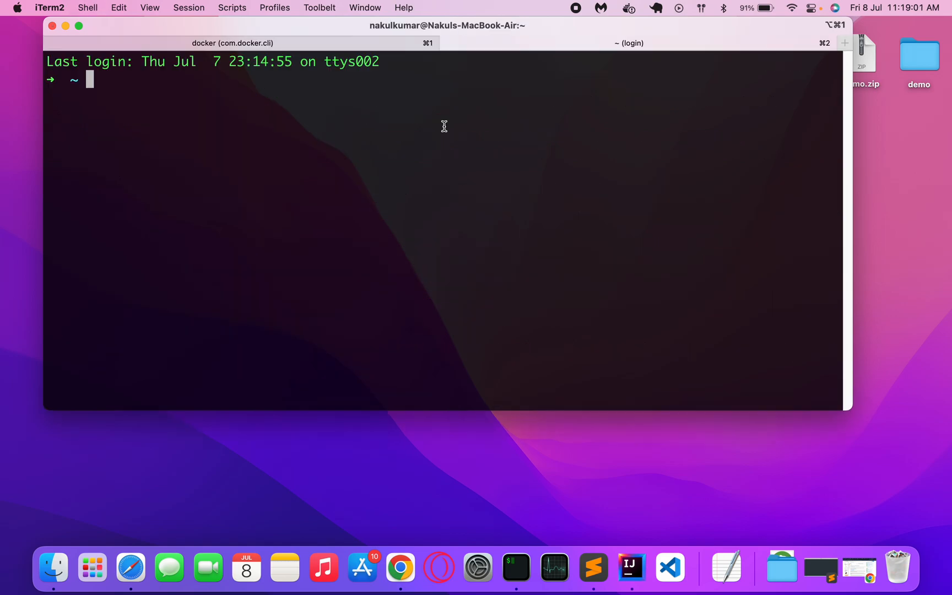
- Check docker ps, then exec a bash shell into container 07f0ee484f24
text(do)
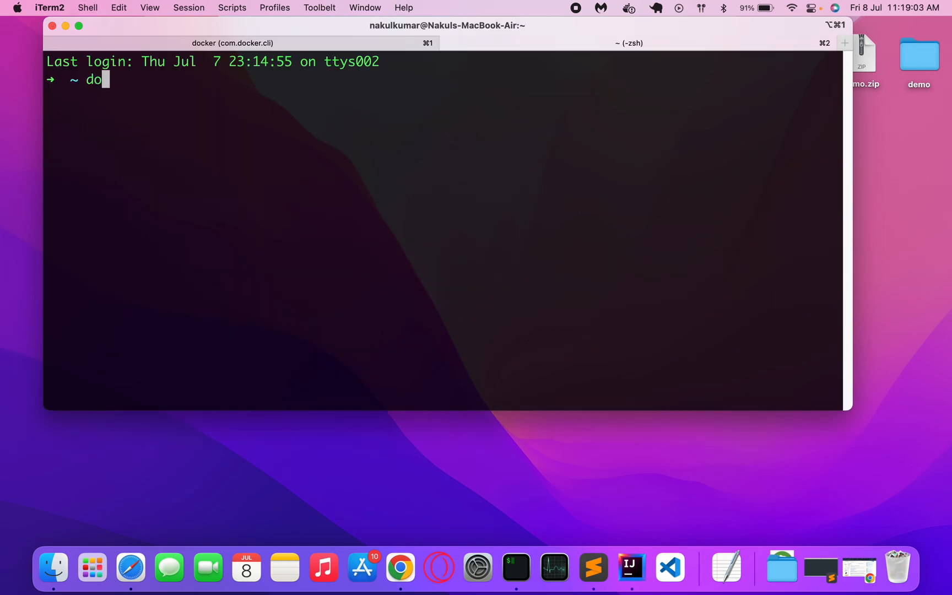
text(cker ps)
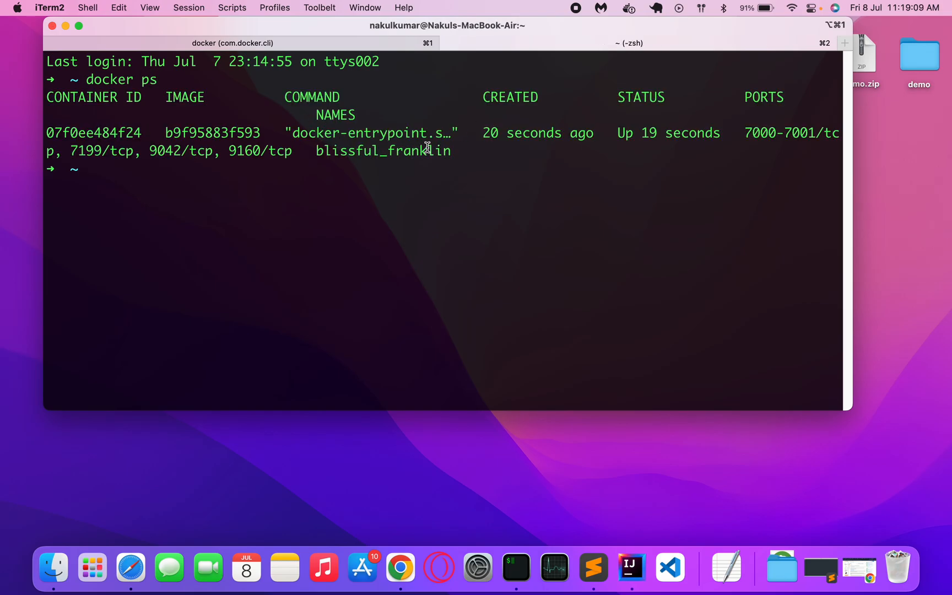
text(d)
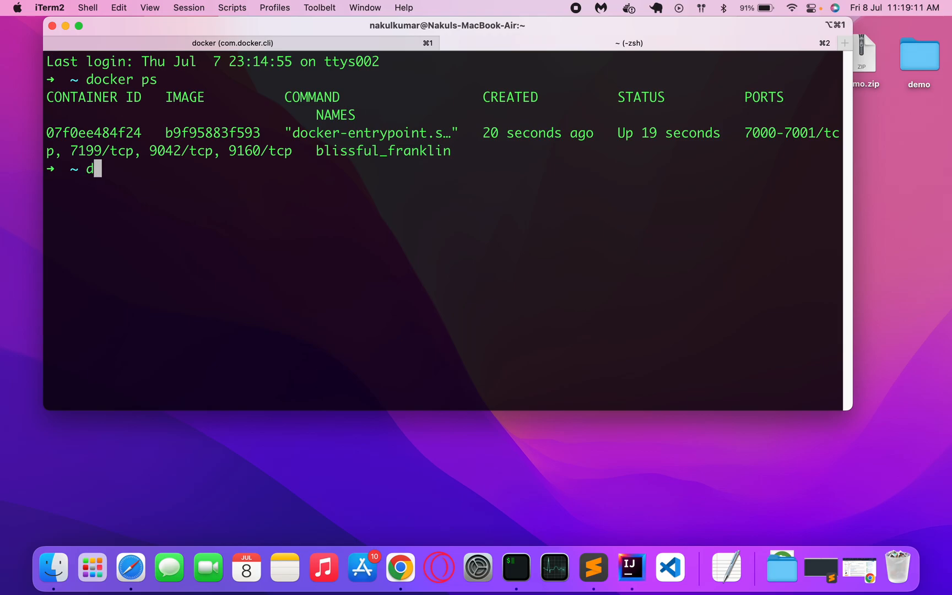
text(ocker exec)
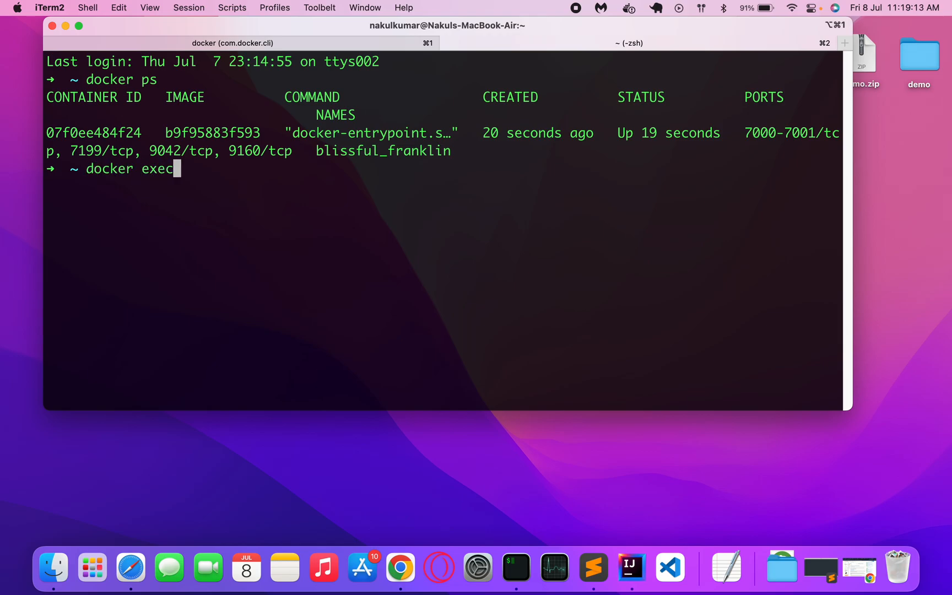
text(-it)
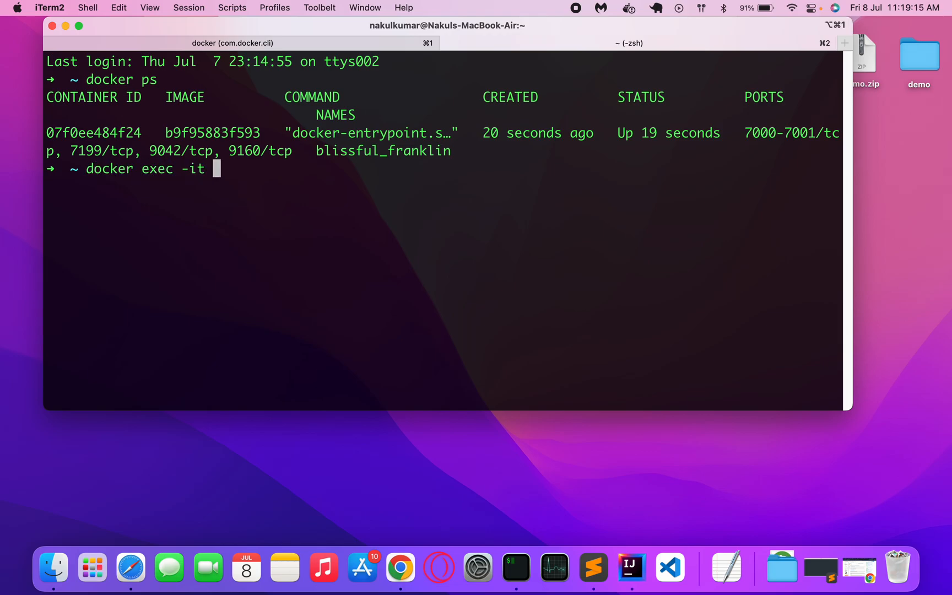
double_click(93, 132)
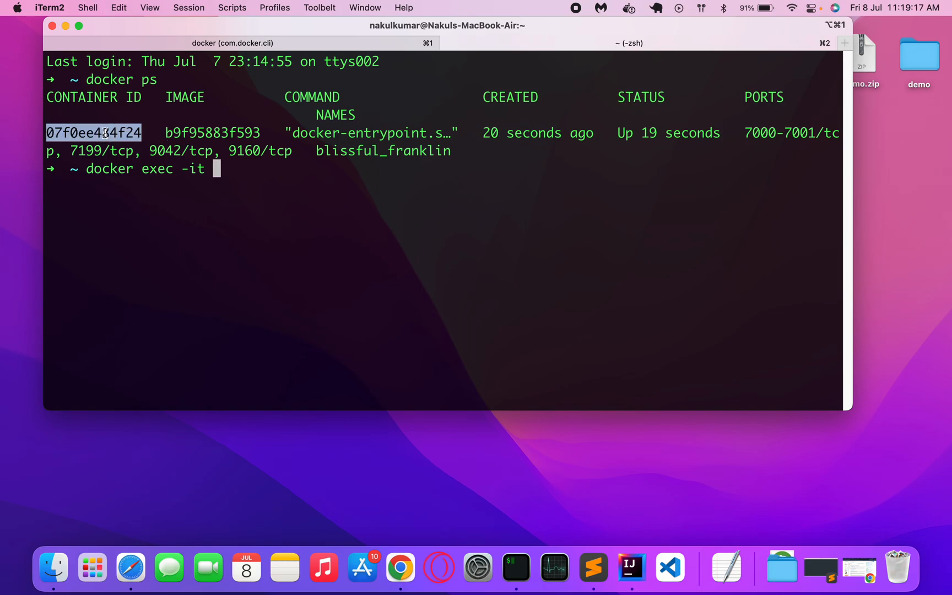
text(07f0ee484f24 bash)
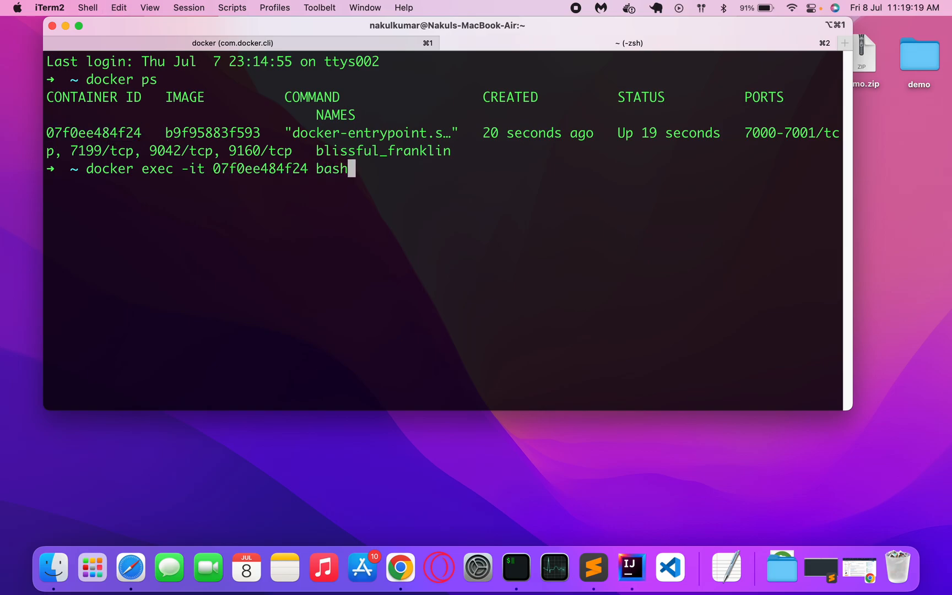
key(return)
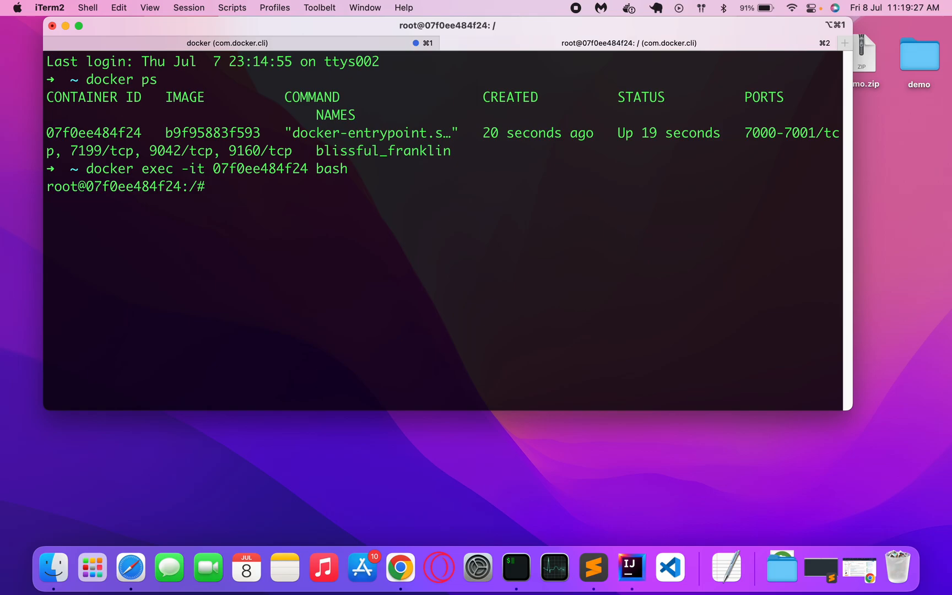
text(/opt/)
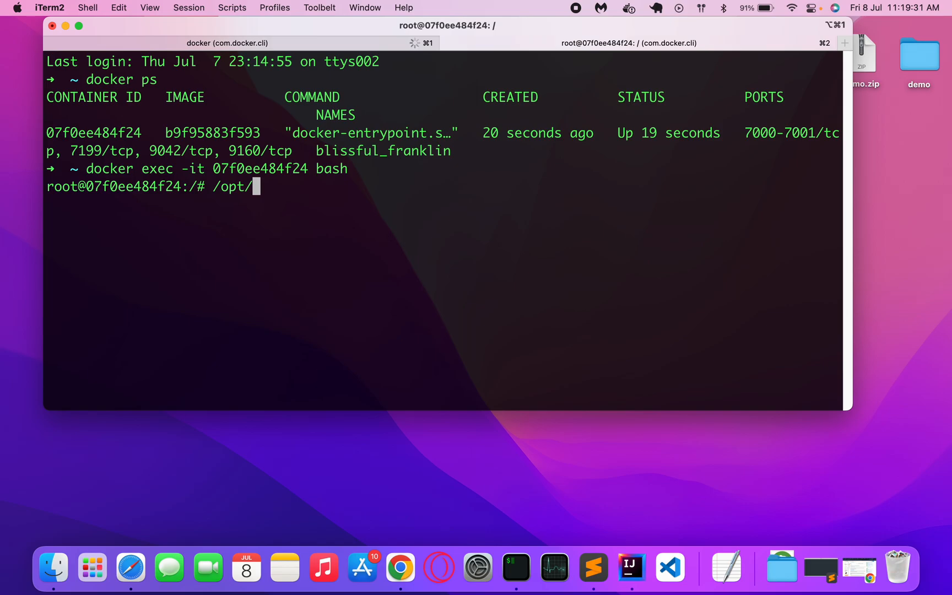
text(cassandra/)
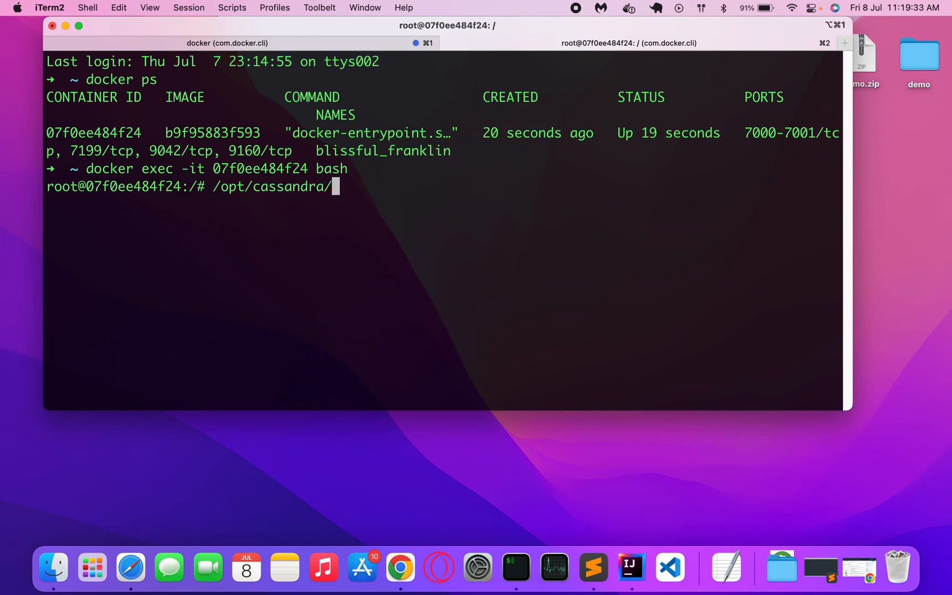
text(bin/)
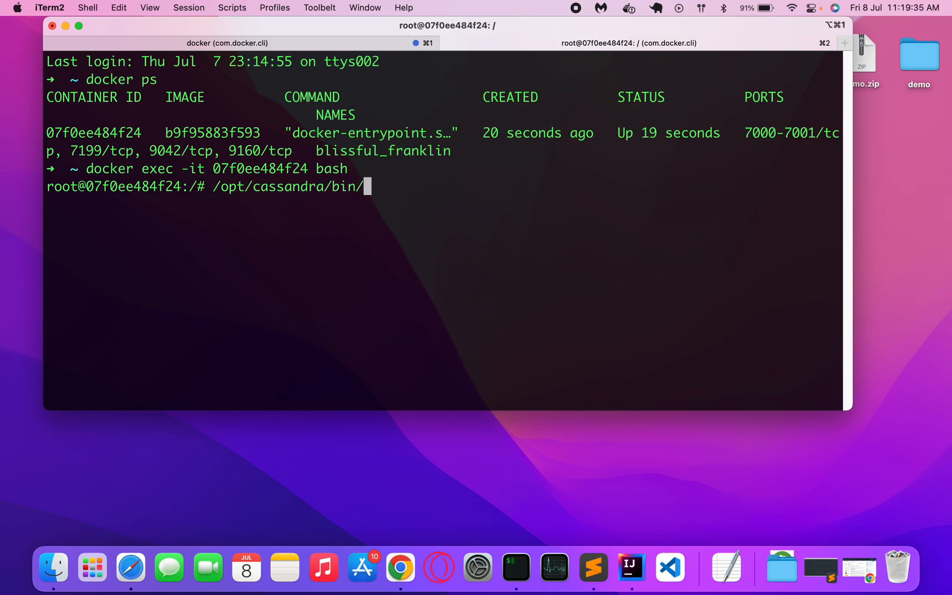
text(cql)
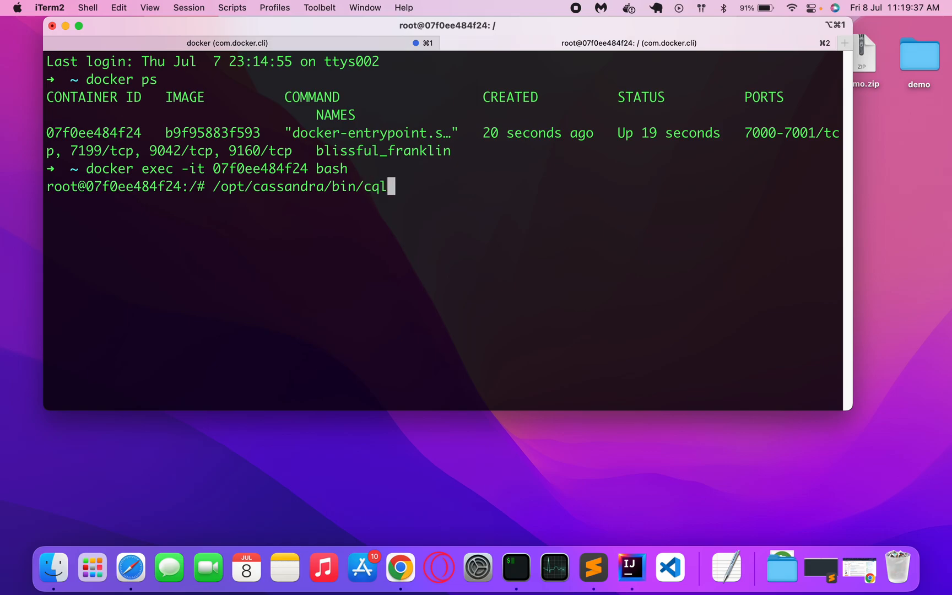
text(sh)
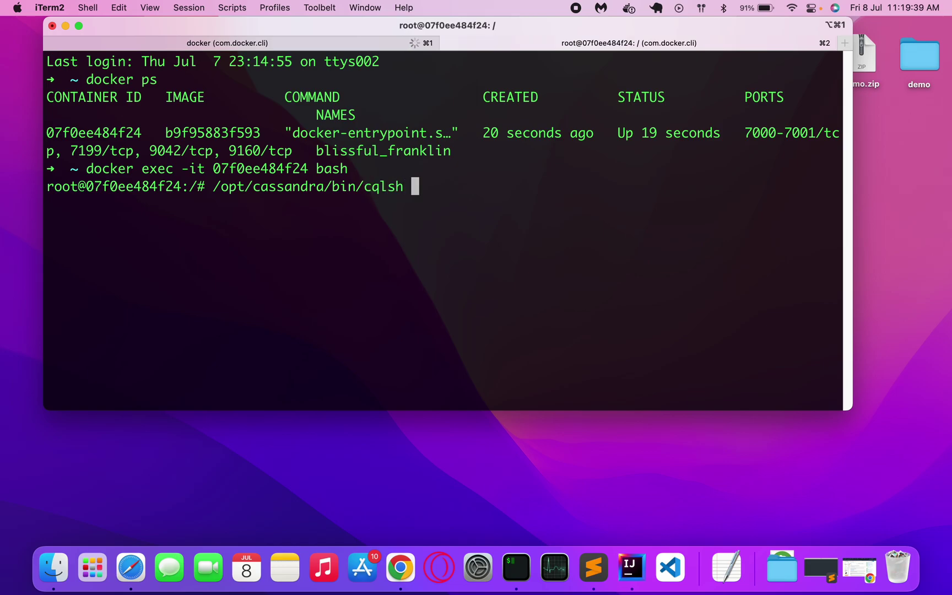
text(-u)
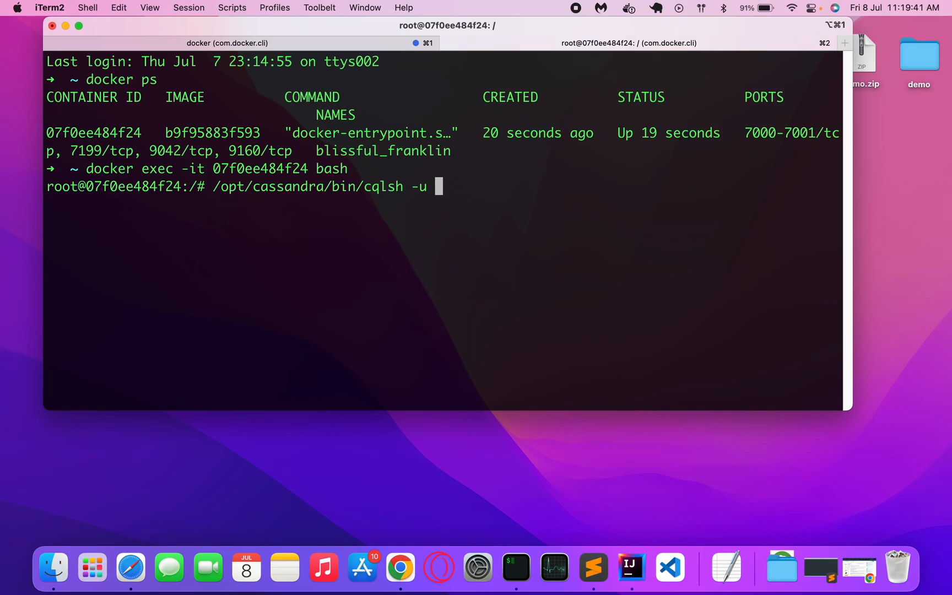
text(cassand)
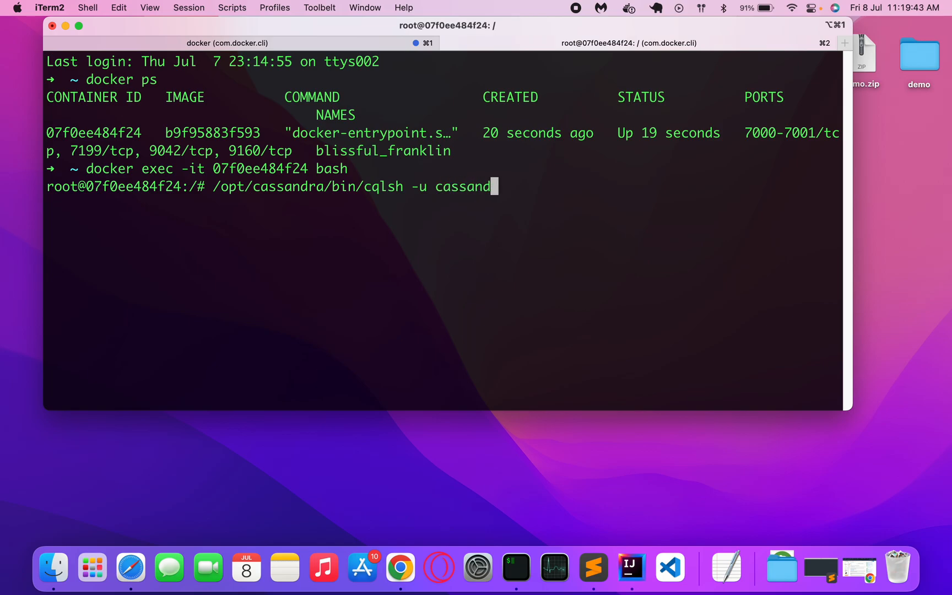
text(ra -)
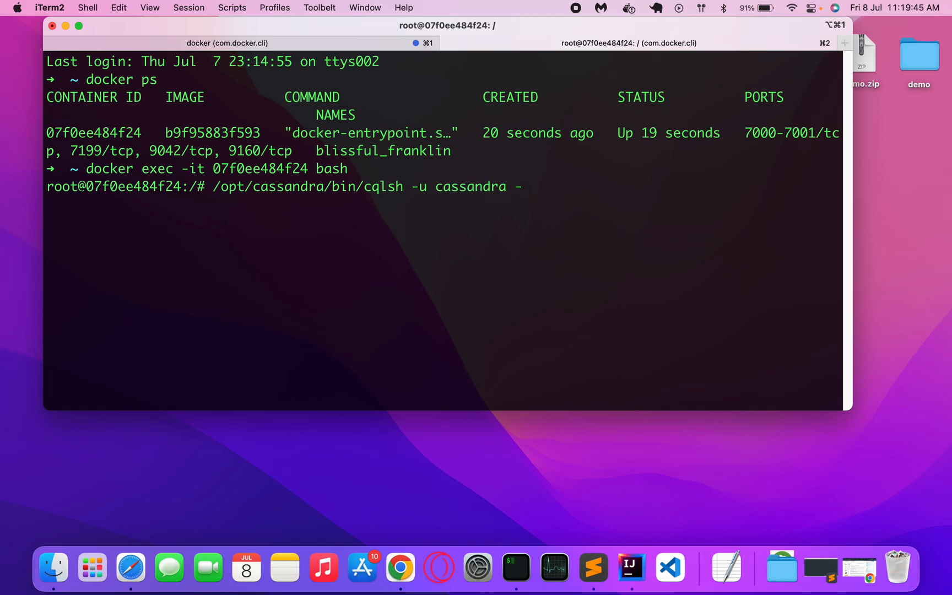
text(p cassandra)
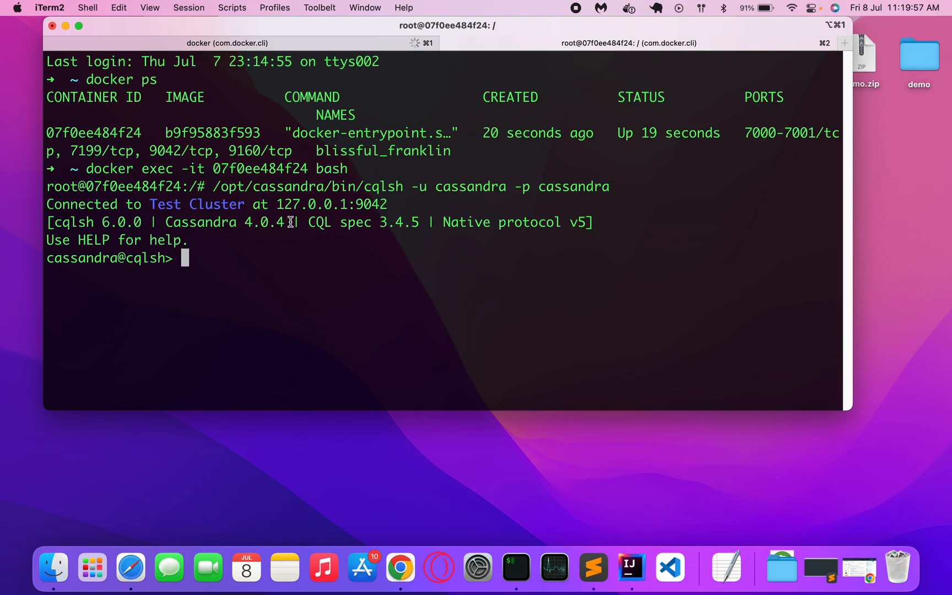
mouse_move(214, 211)
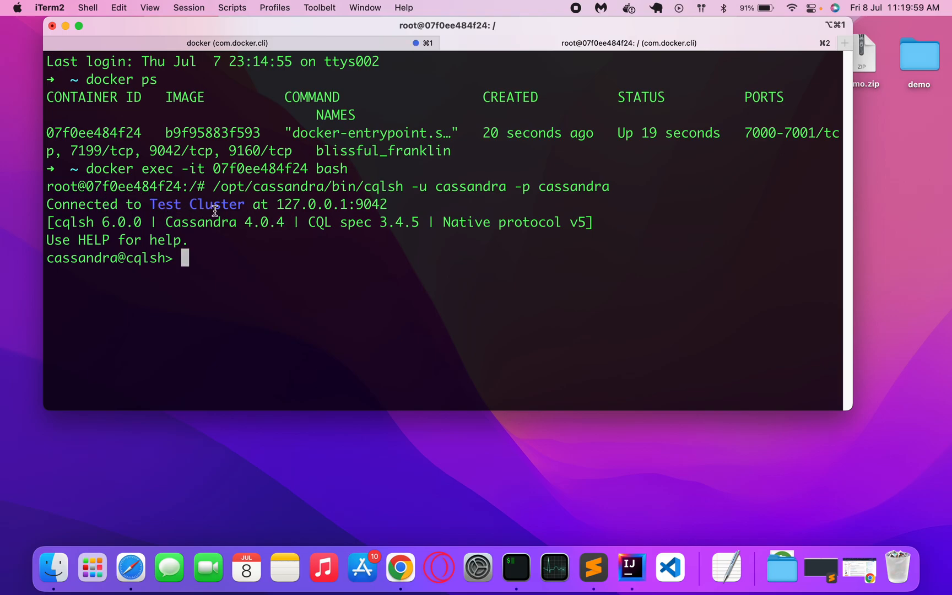
mouse_move(392, 203)
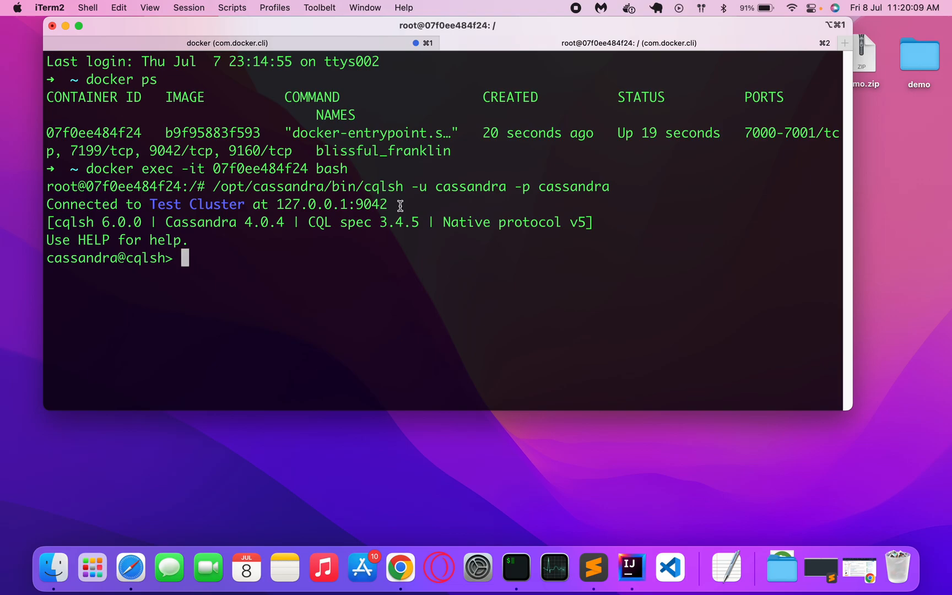
- Run DESCRIBE TABLES, scroll the system keyspaces' tables, and start a CREATE KEYSPACE
text(D)
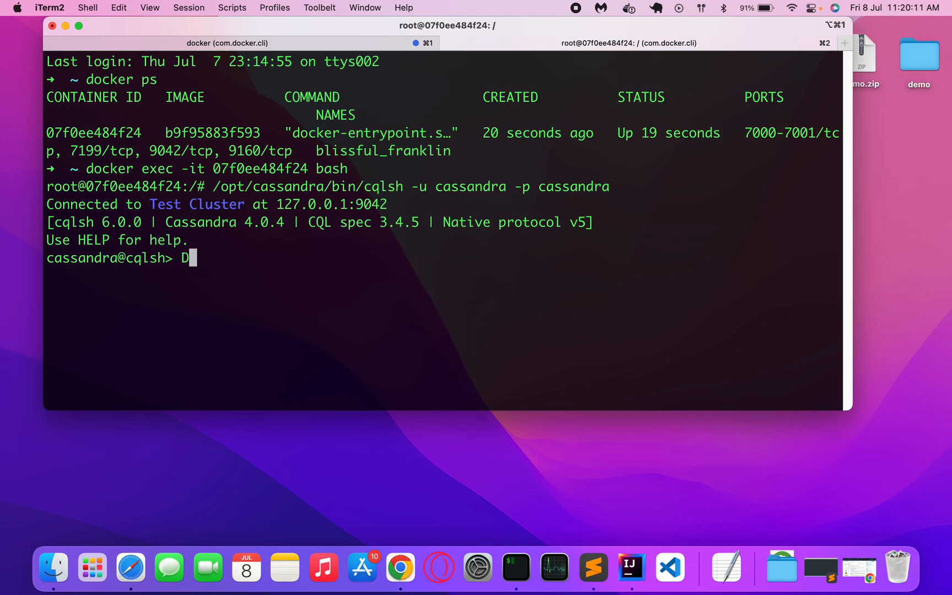
text(ESCRI)
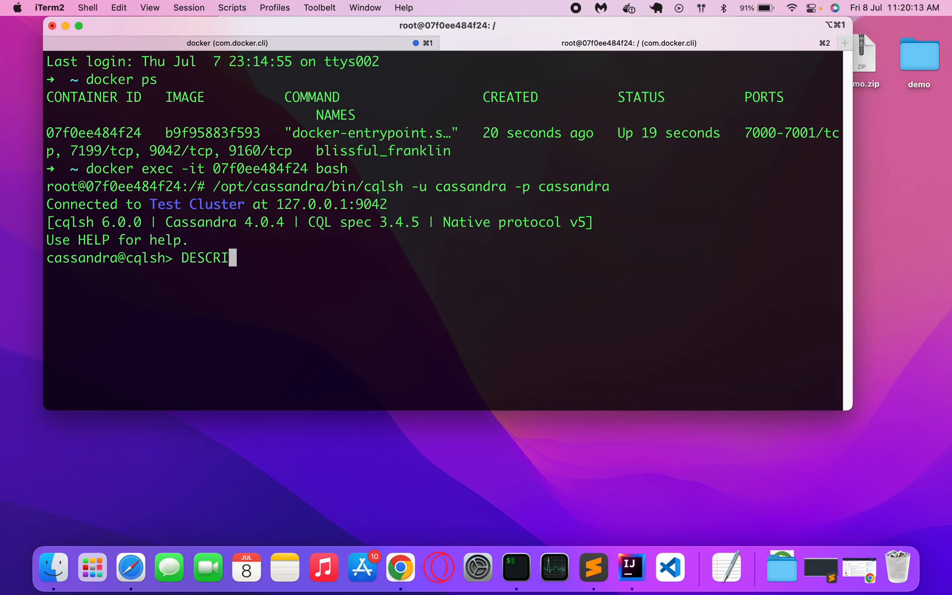
text(BE TAB)
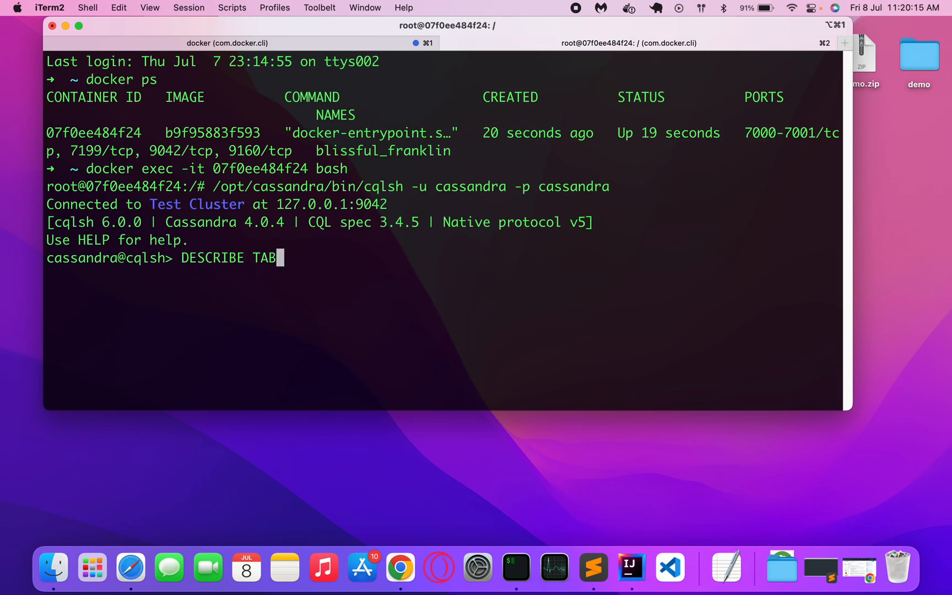
key(Return)
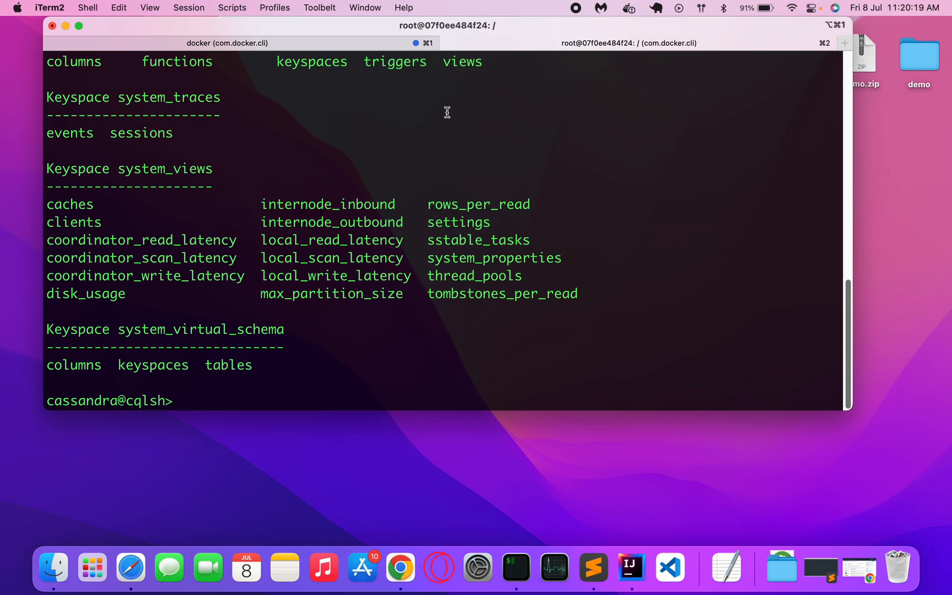
key(Return)
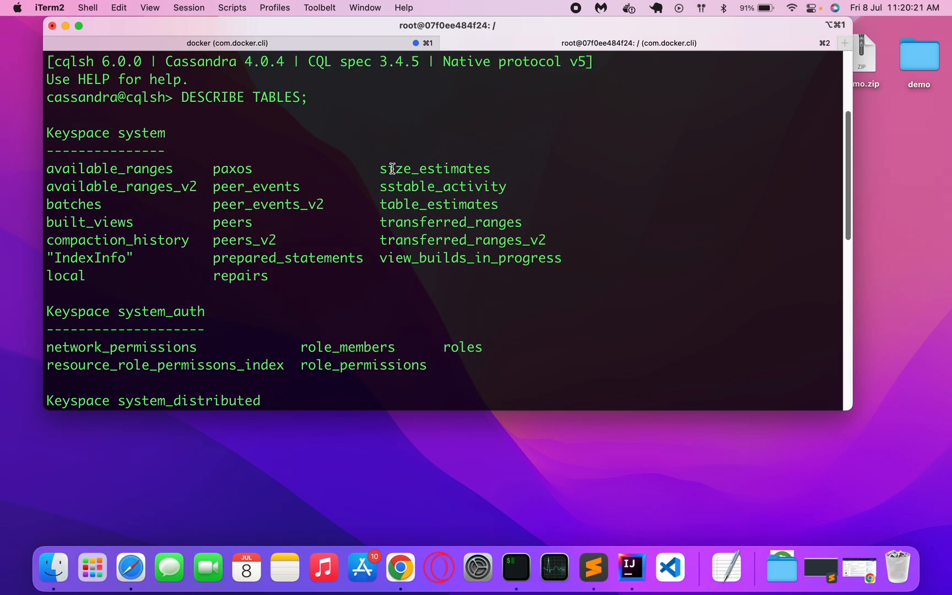
mouse_move(228, 119)
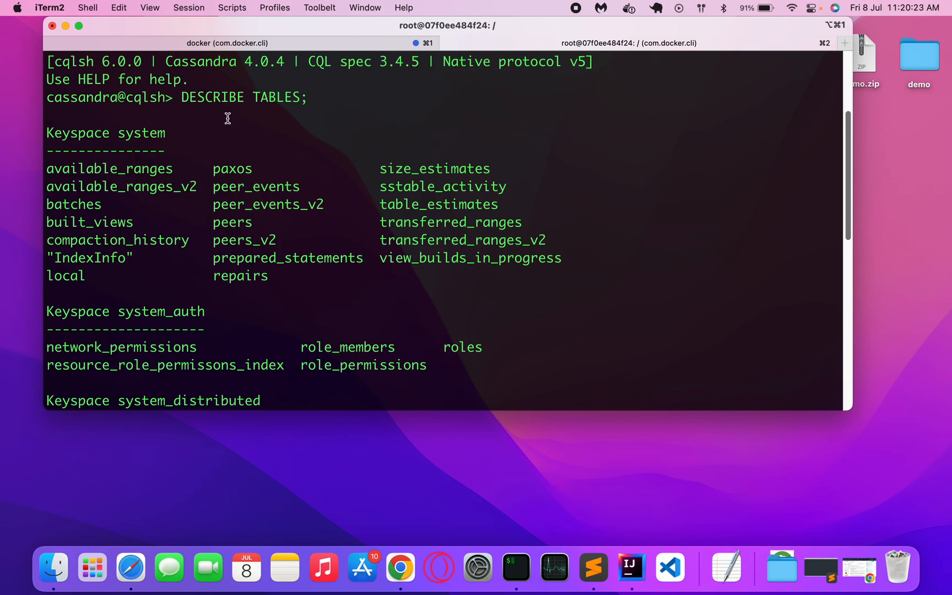
scroll(down, 3)
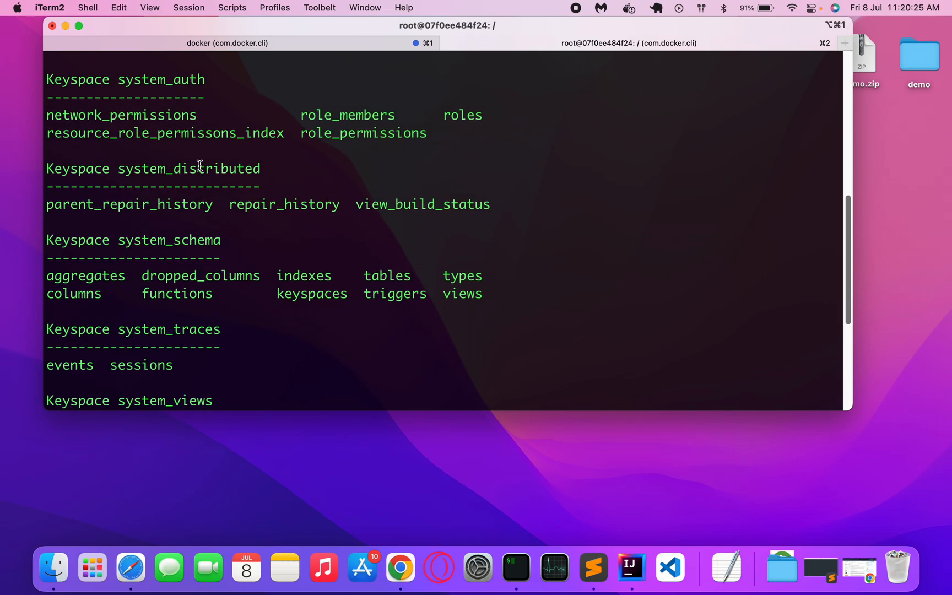
scroll(down, 3)
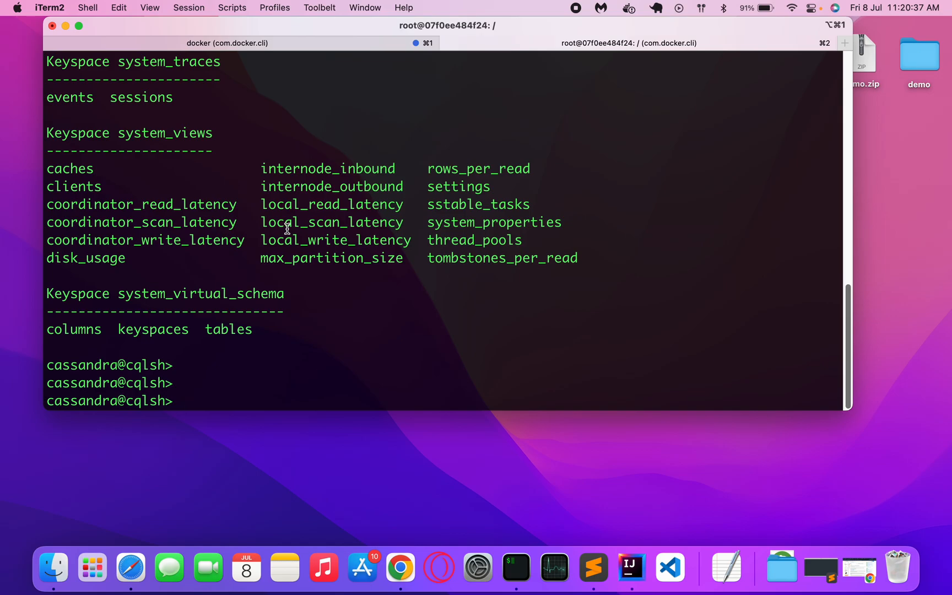
text(CRE)
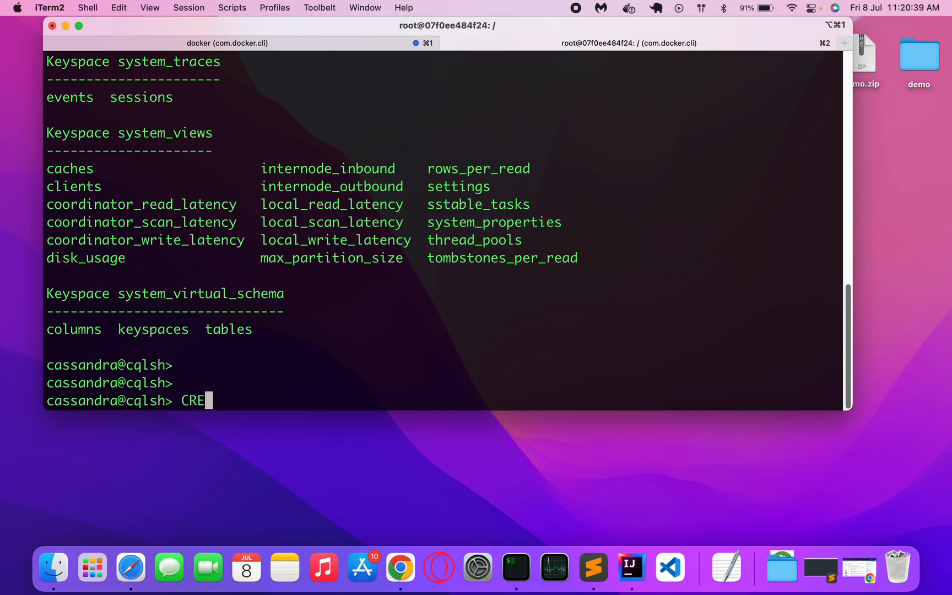
text(ATE KEYS)
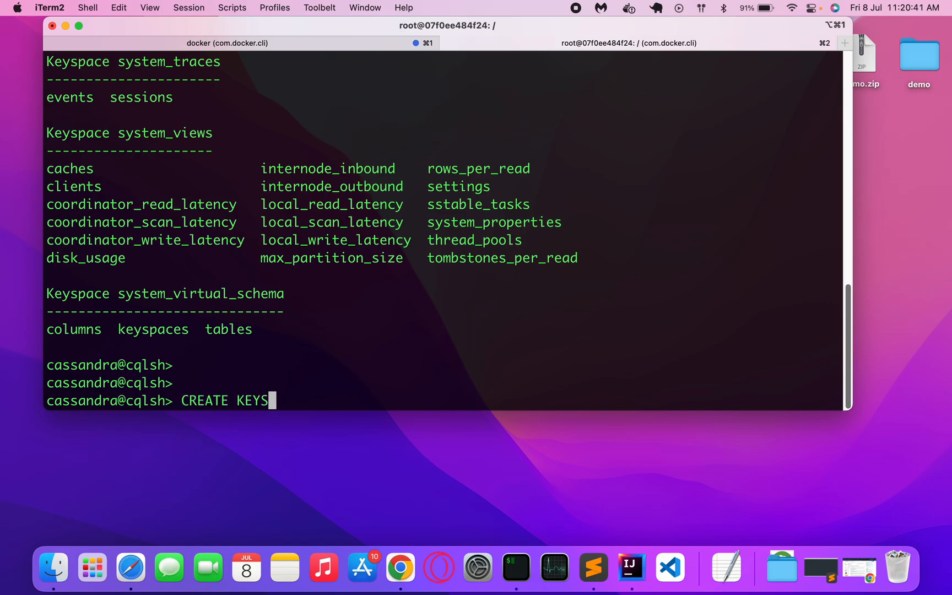
- Enter CREATE KEYSPACE IF NOT EXISTS employees with SimpleStrategy and replication_factor 1
text(PACE I)
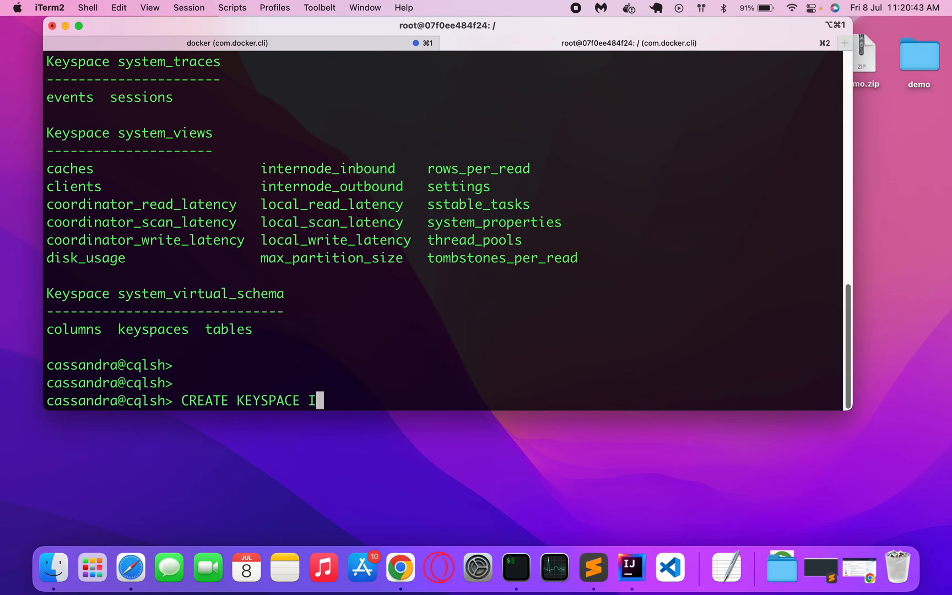
text(F NOT EXIS)
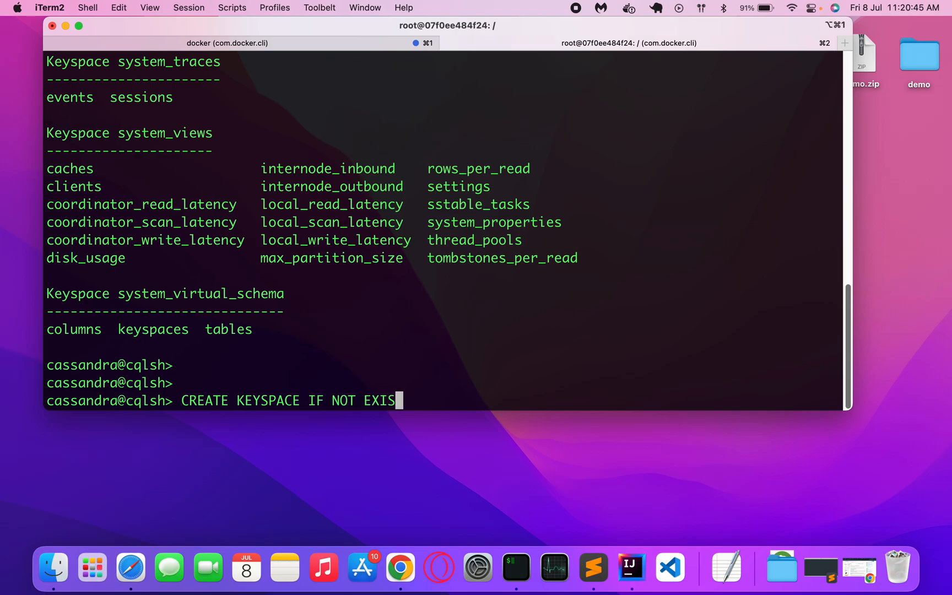
text(TS)
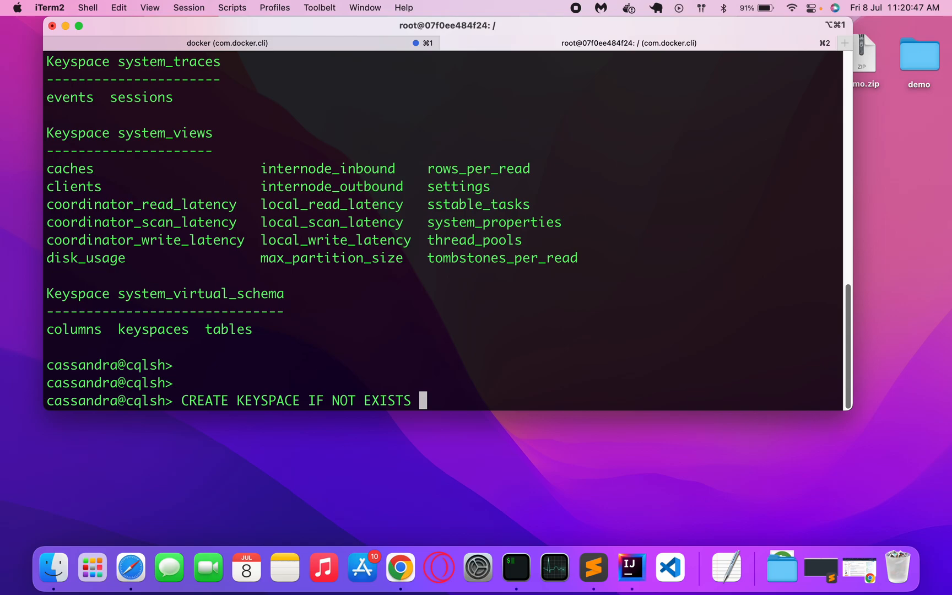
text(employe)
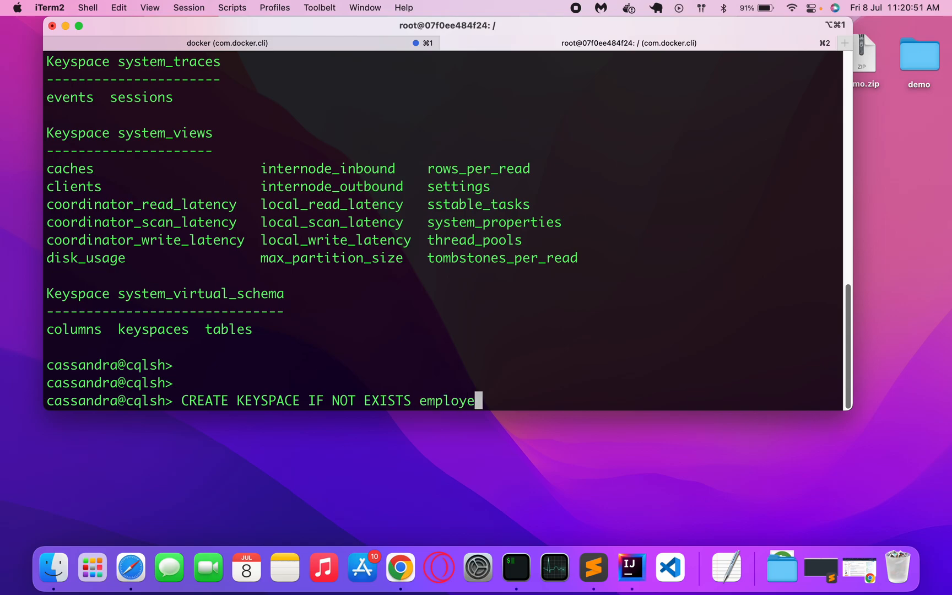
text(es)
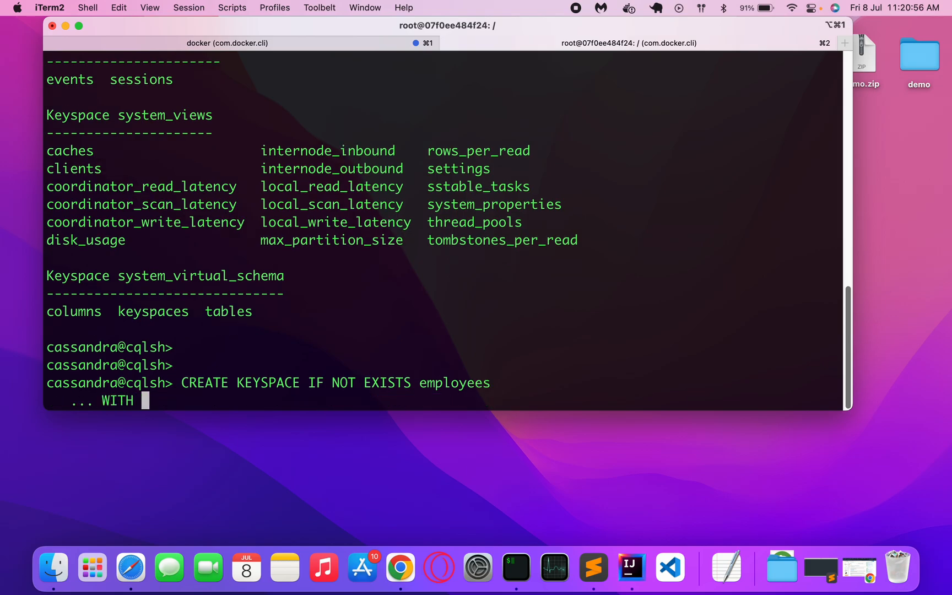
text(REPLICATI)
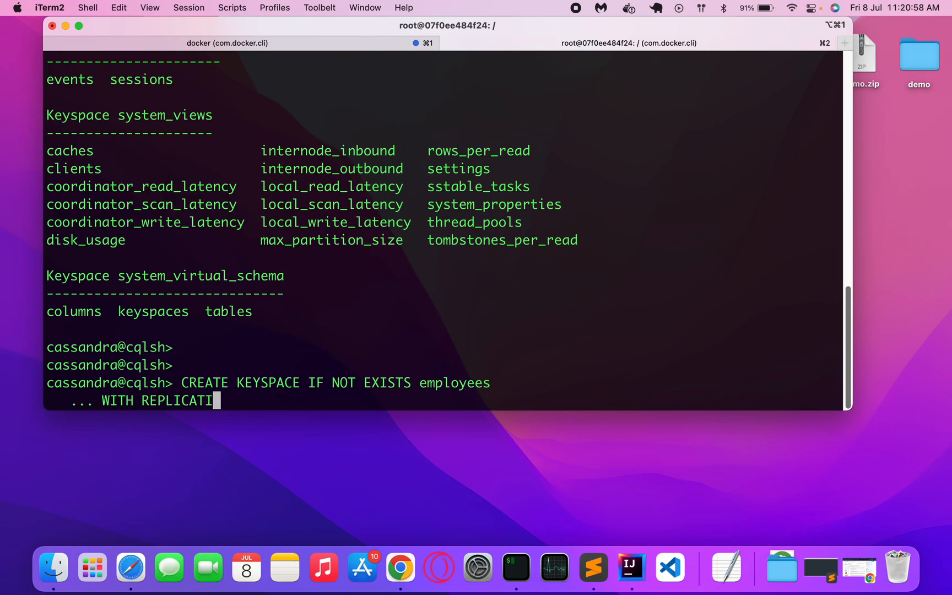
text(ON = {)
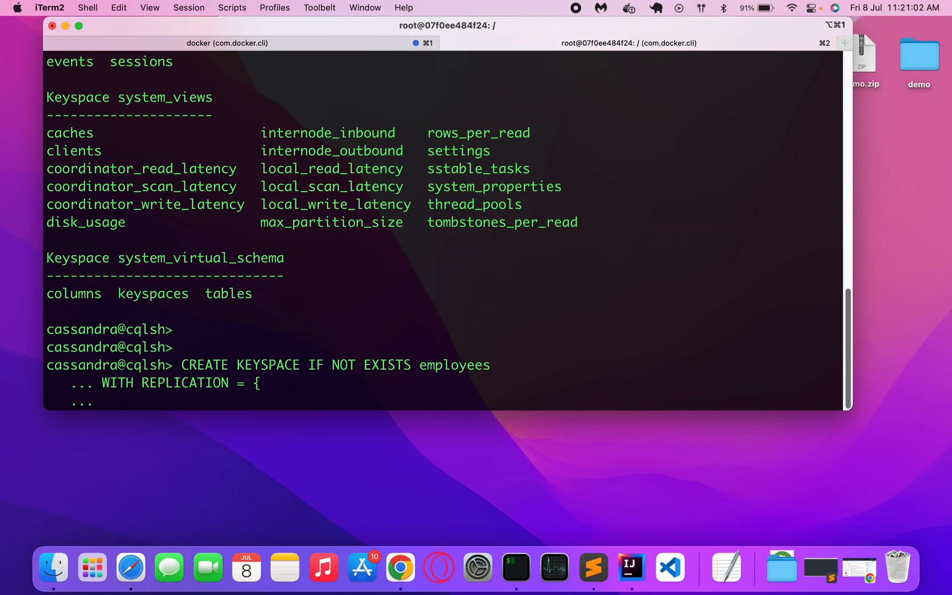
text('class')
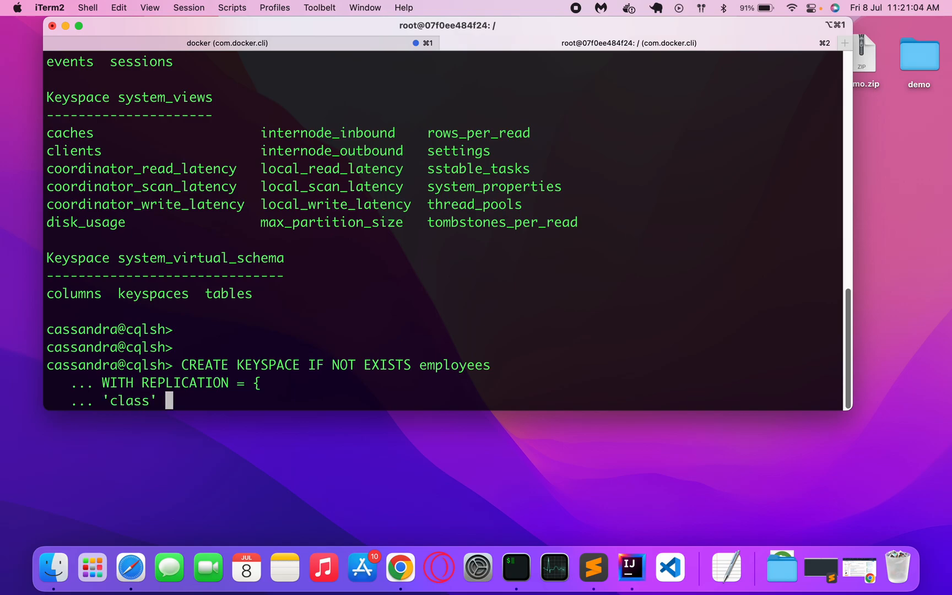
text(: 'Simple)
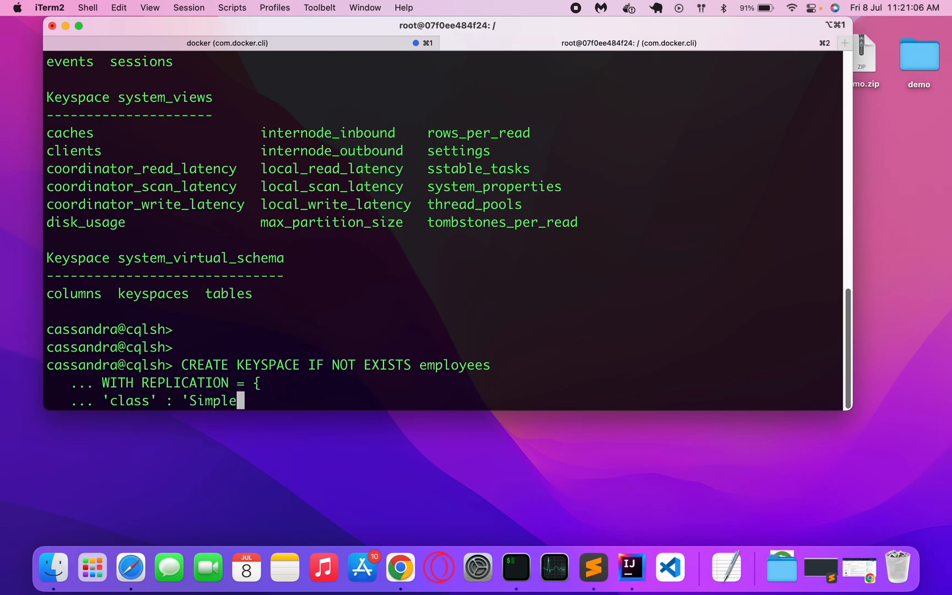
text(Strateg)
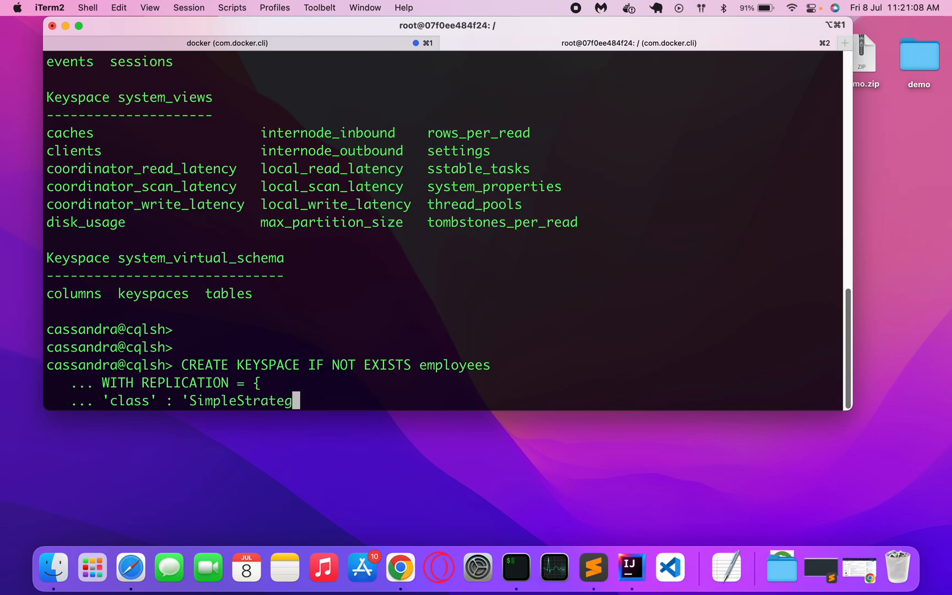
text(y',)
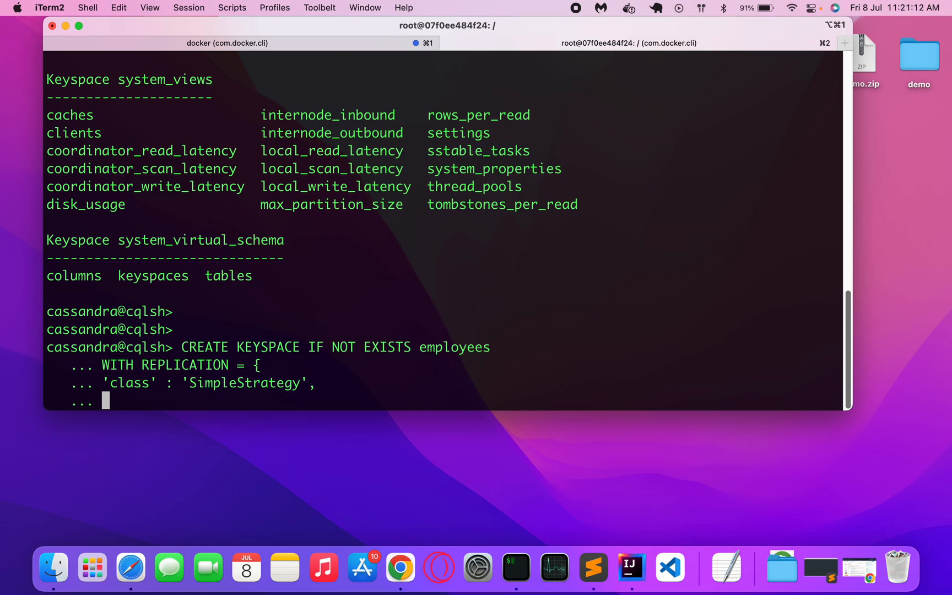
text('replication)
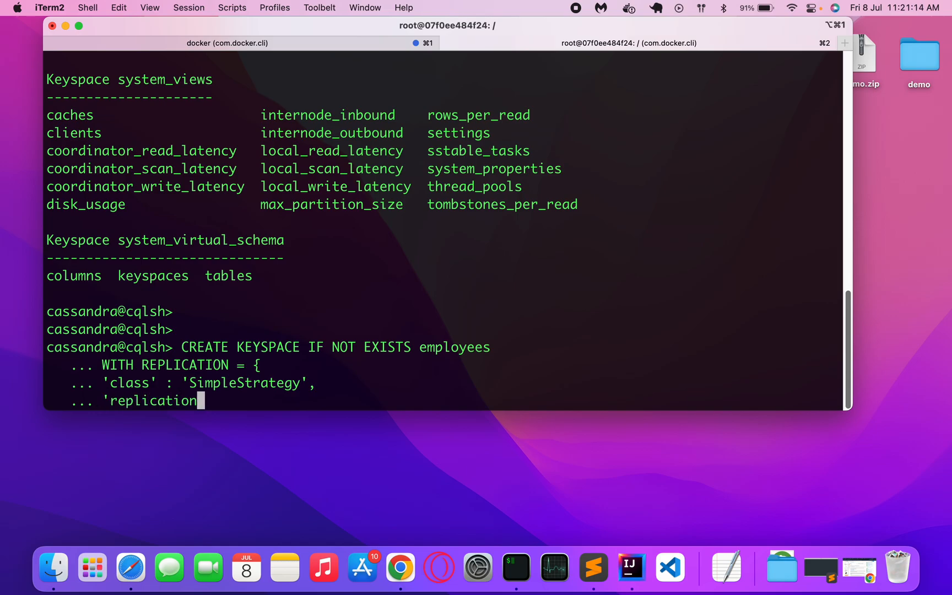
text(_facot)
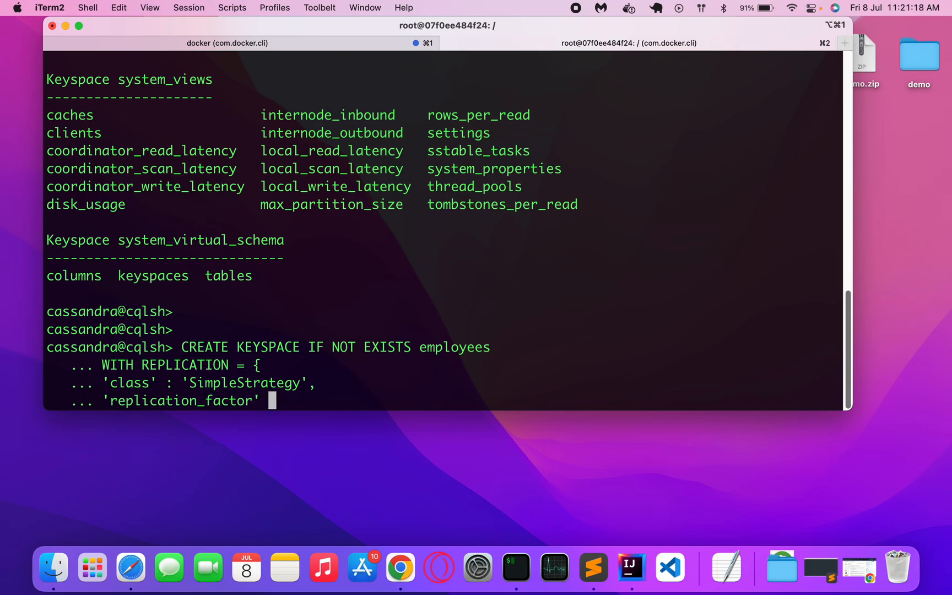
text(: 1)
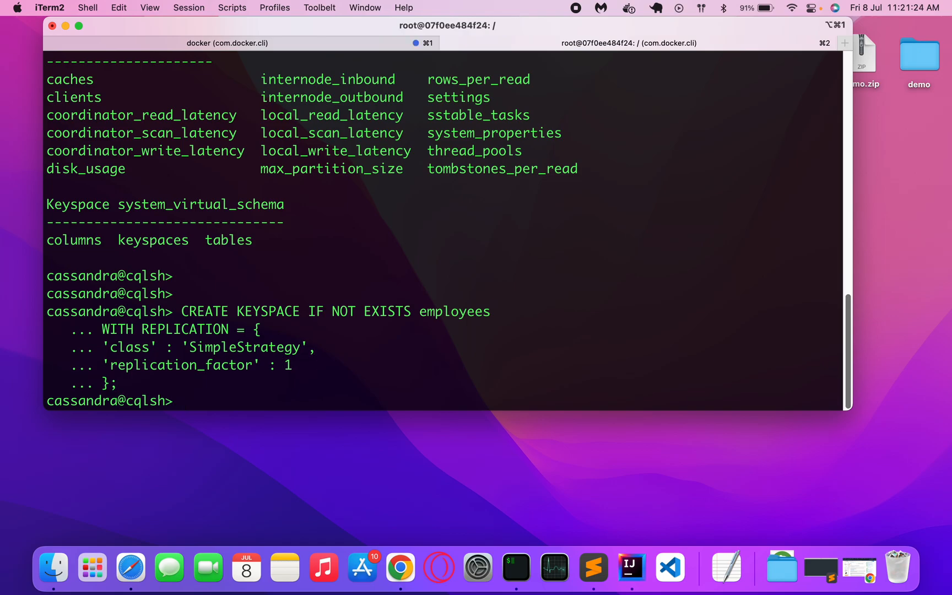
- Run 'use employees' to switch the cqlsh session into that keyspace
text(use)
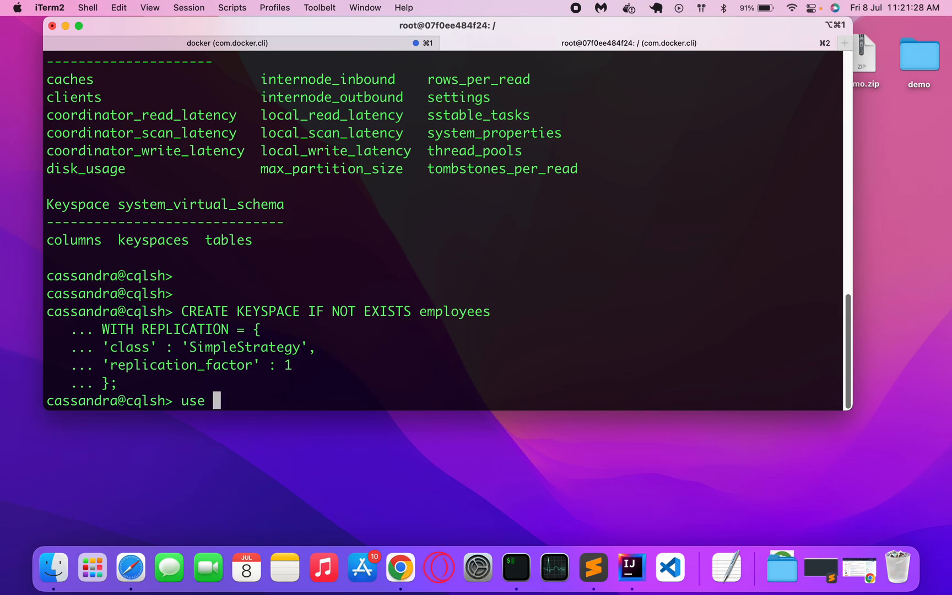
text(employees)
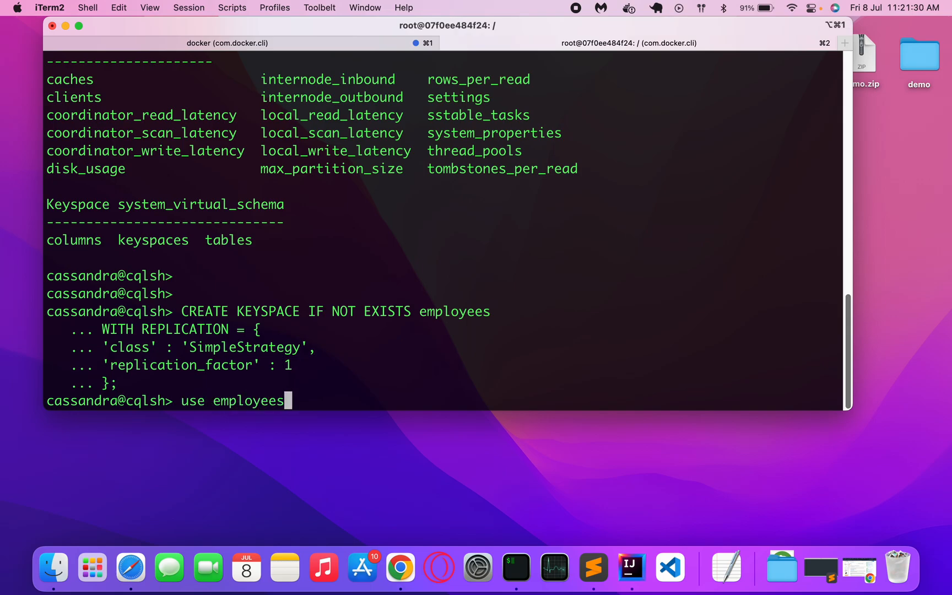
key(Return)
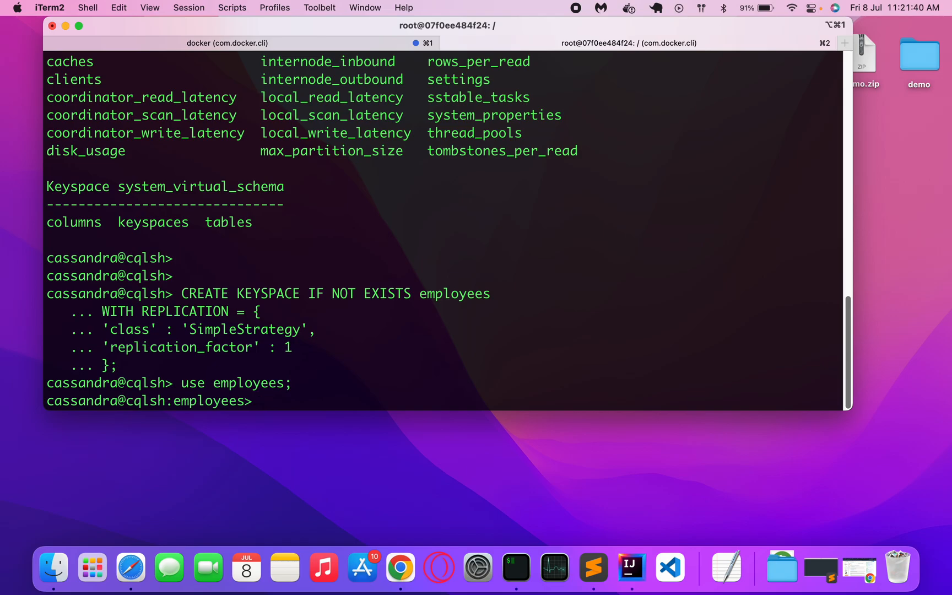
text(CREATE TABLE)
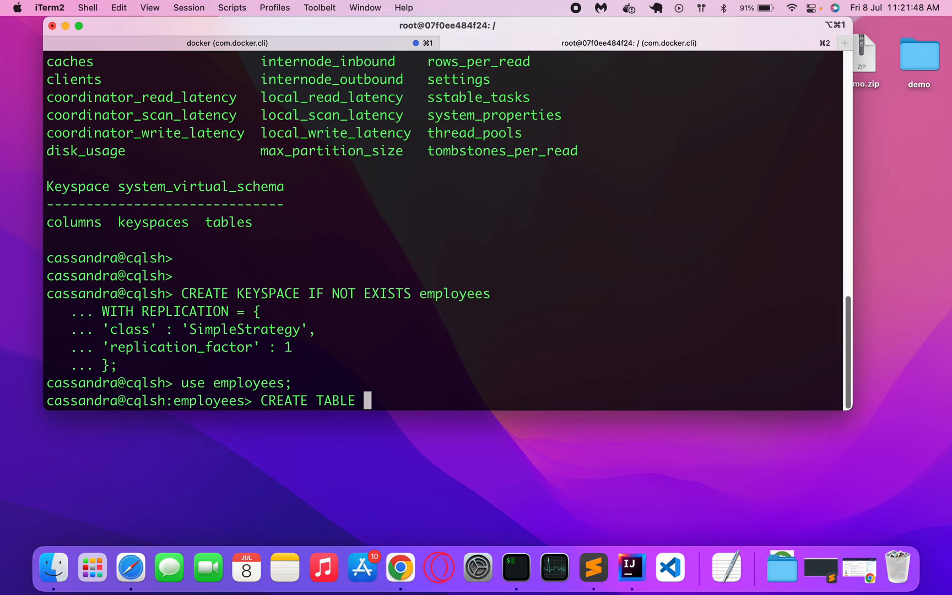
- Enter CREATE TABLE employees.employee_name with id UUID PRIMARY KEY, firstname and lastname text
text(employees)
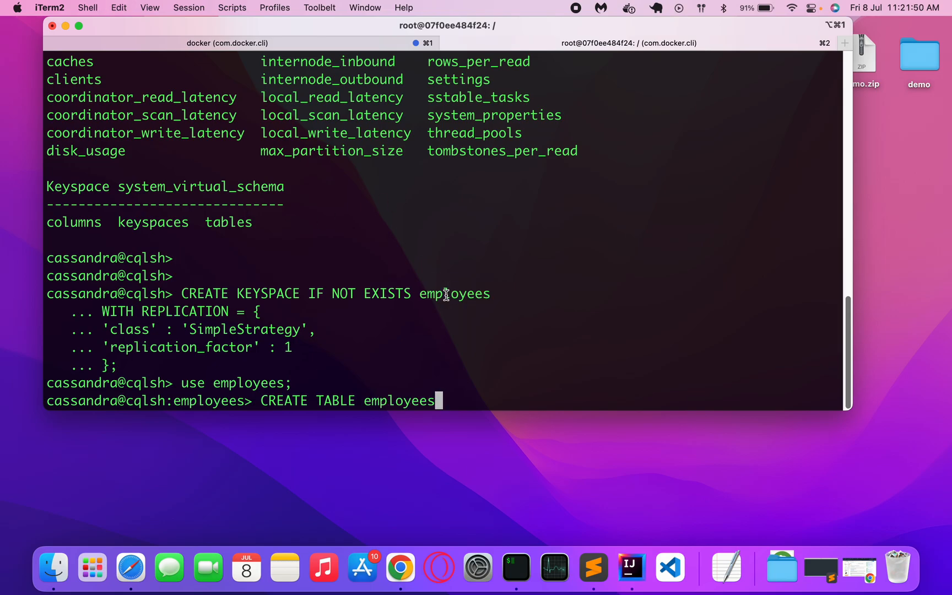
text(.employee)
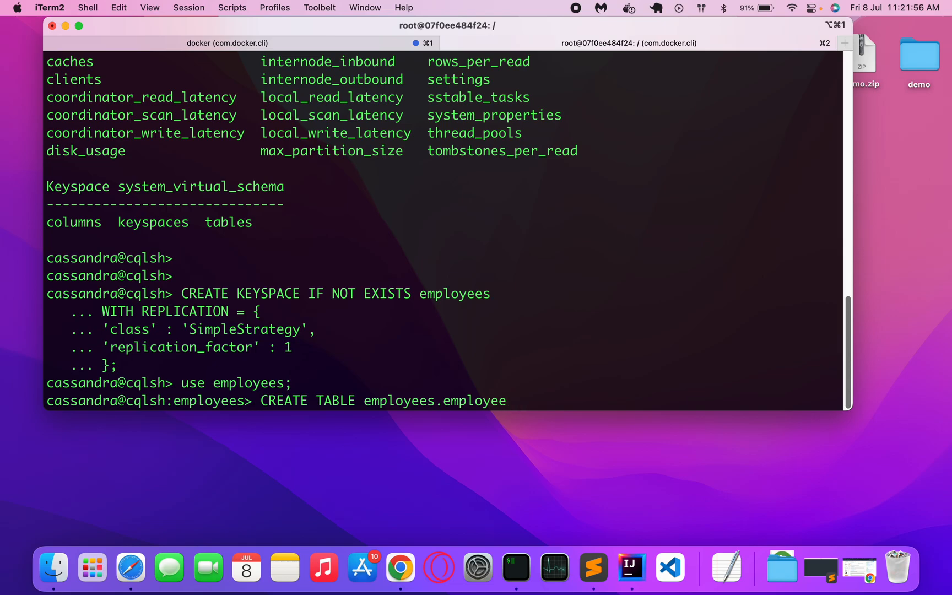
text(()
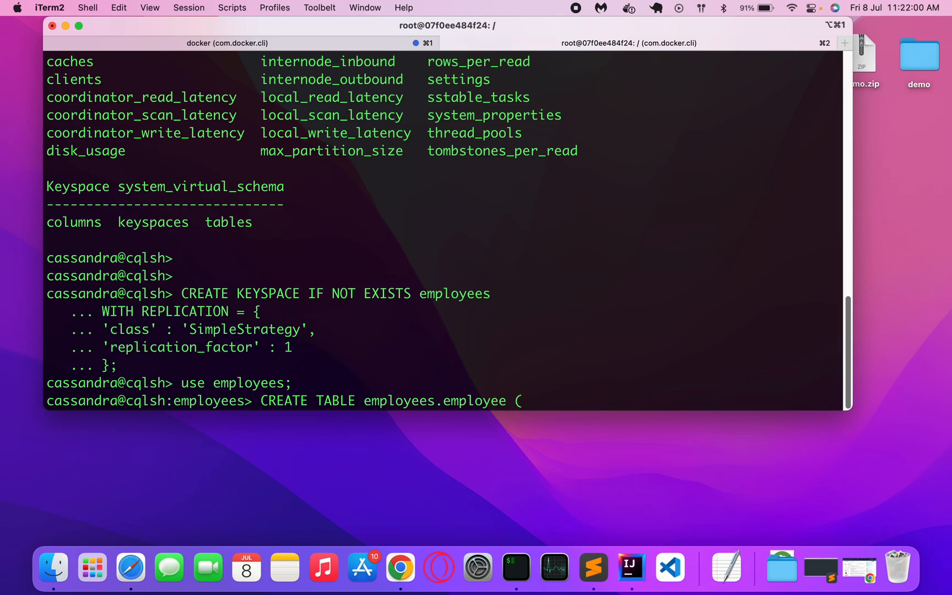
text(_name)
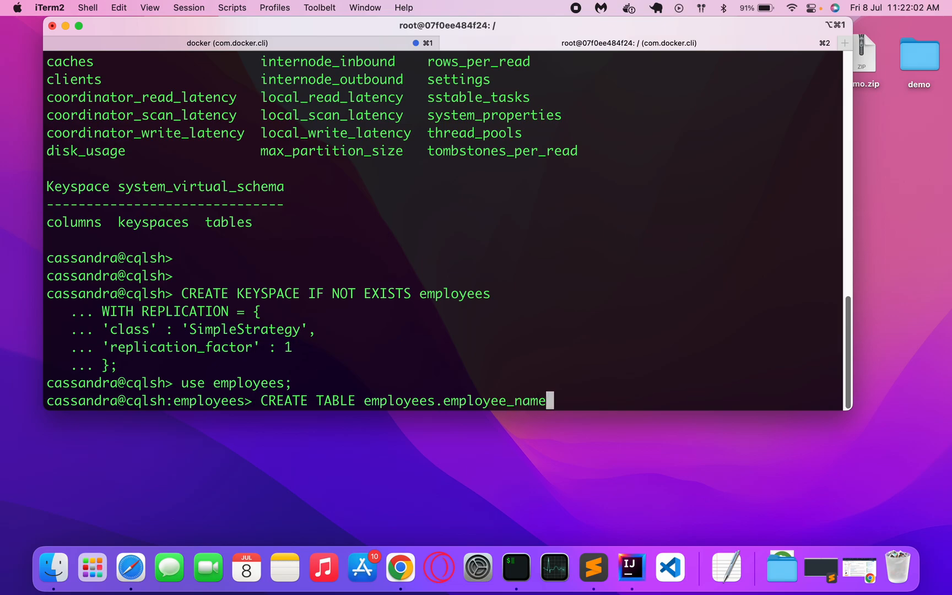
text(()
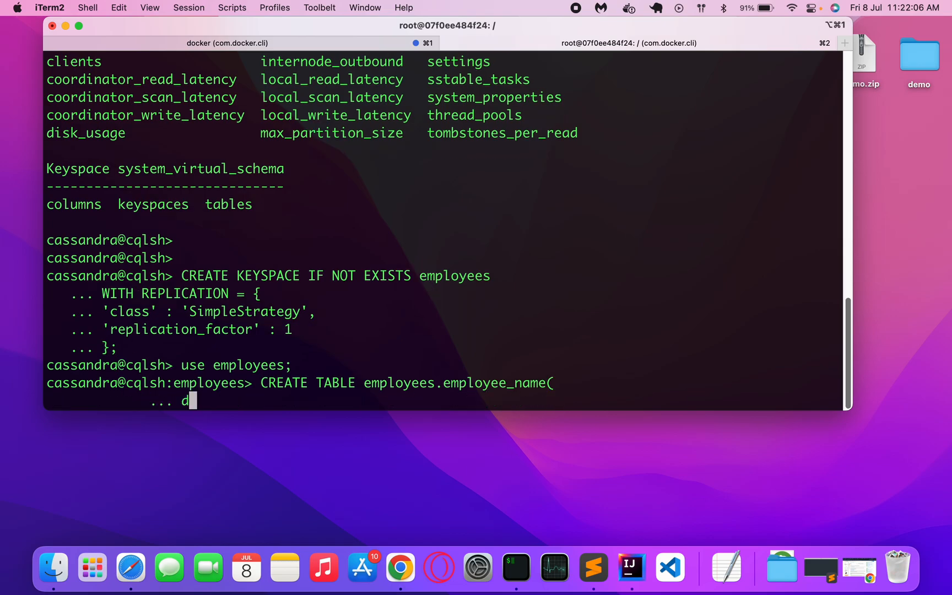
text(id UU)
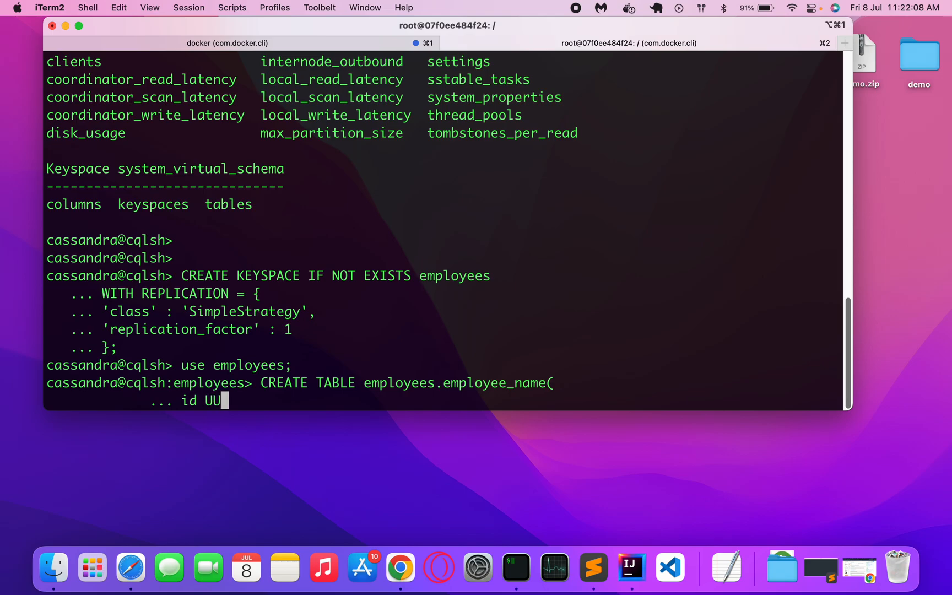
text(ID)
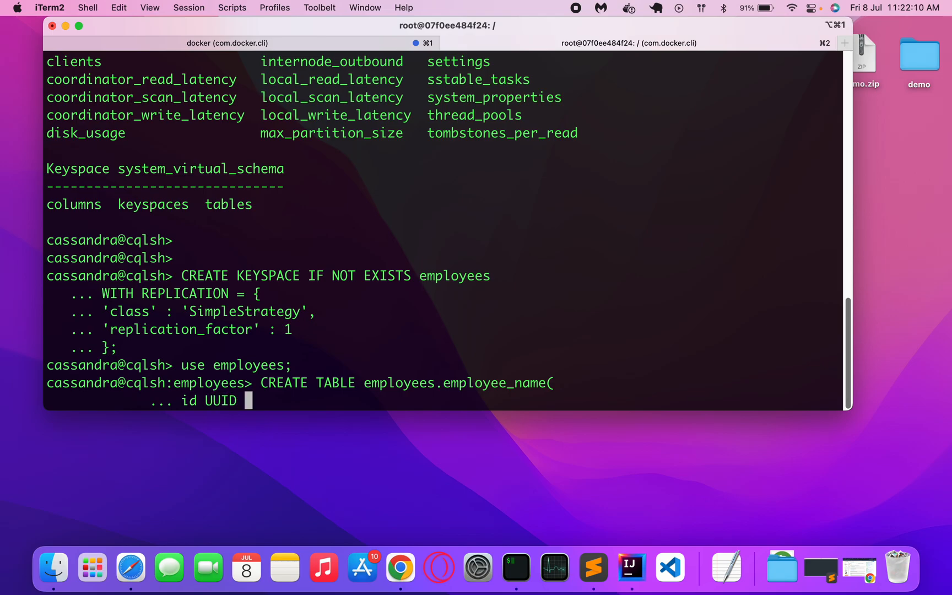
text(PRIMARY)
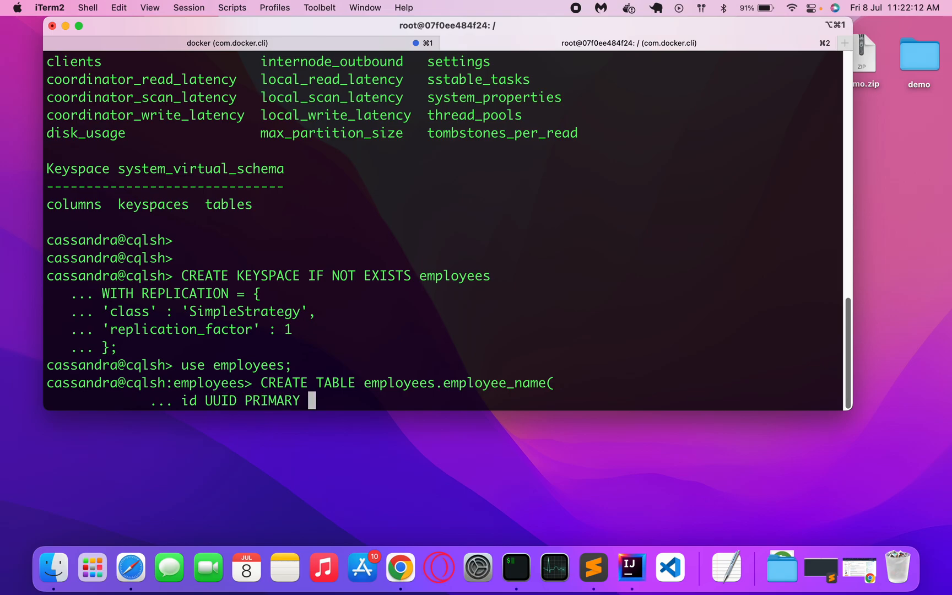
text(KEY,)
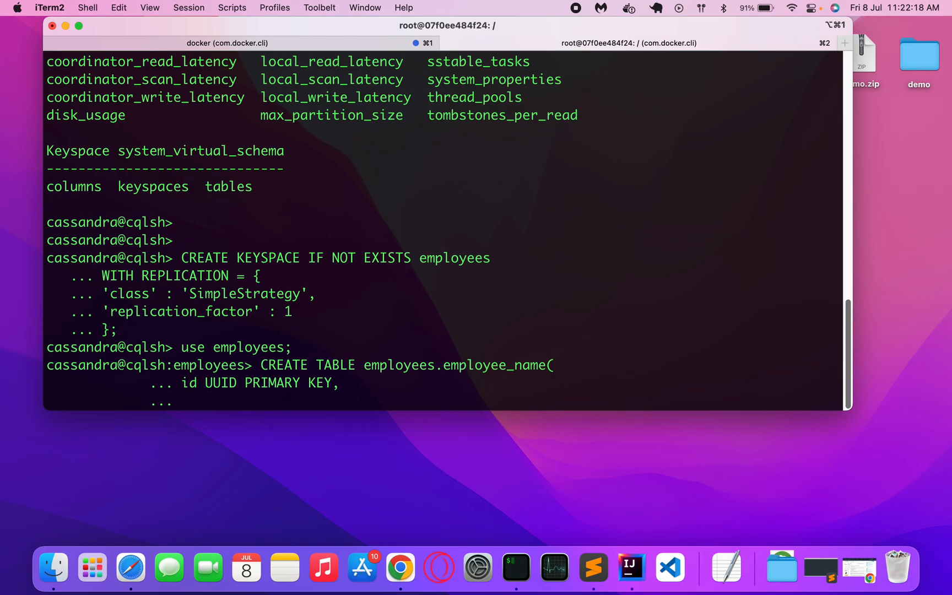
text(firstname)
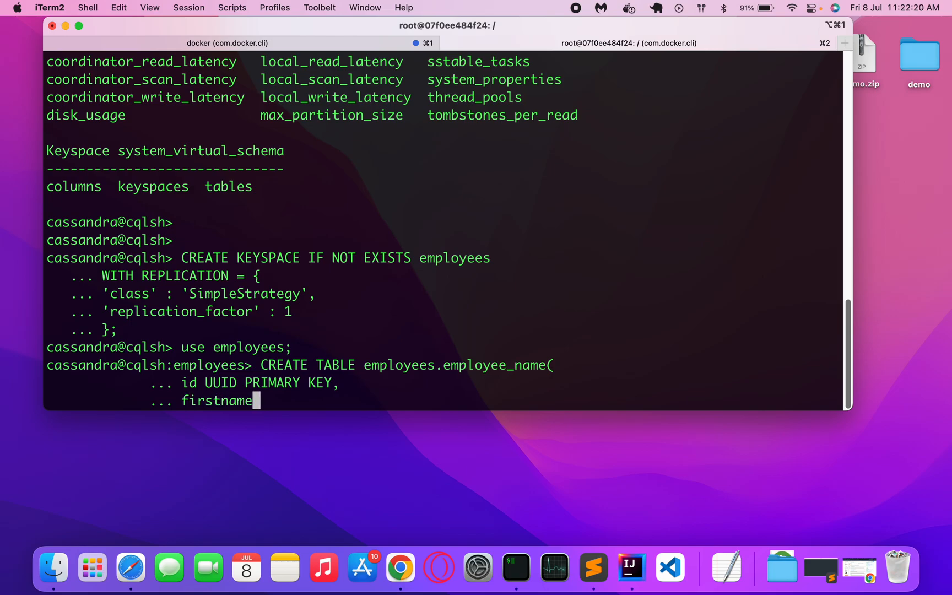
text(text,)
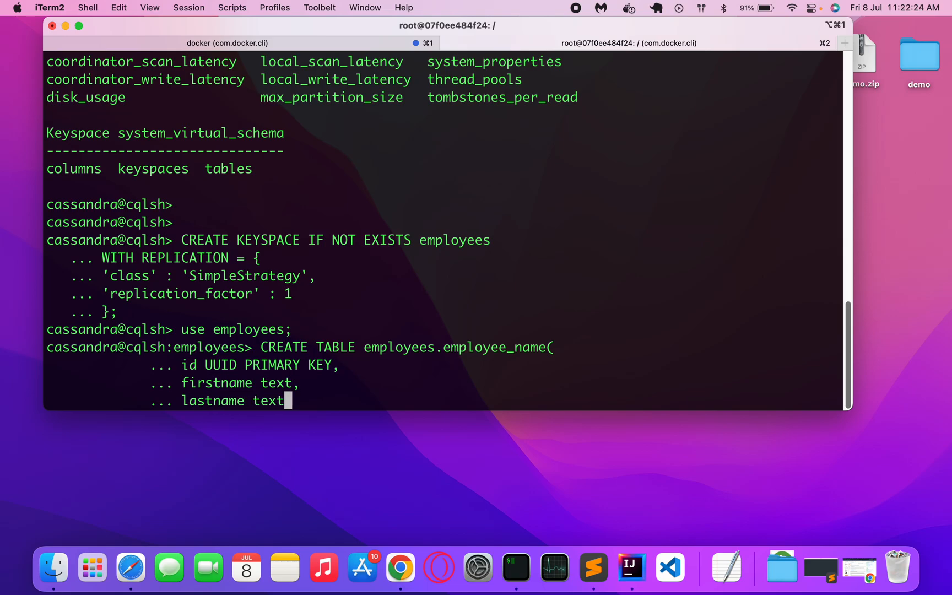
text(,)
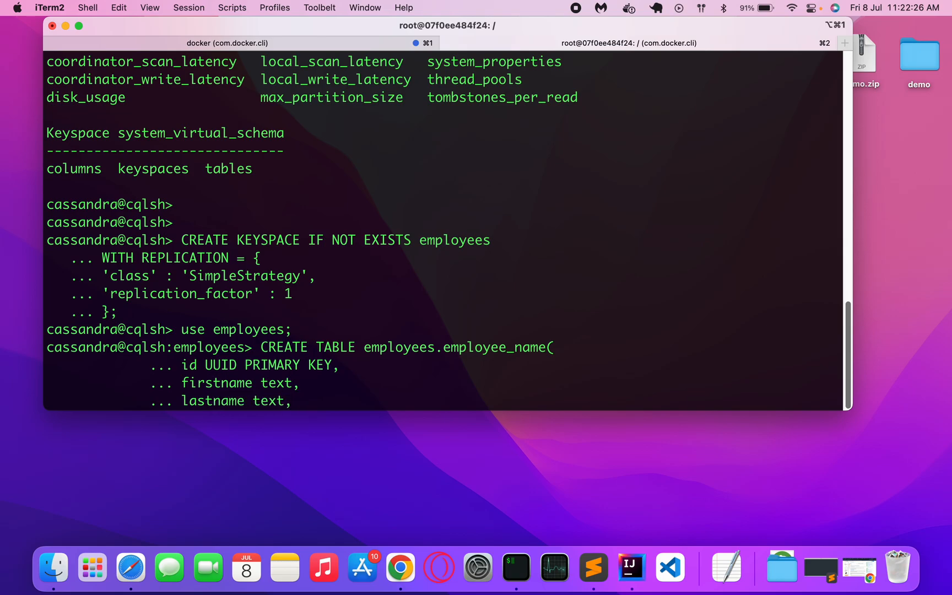
text();)
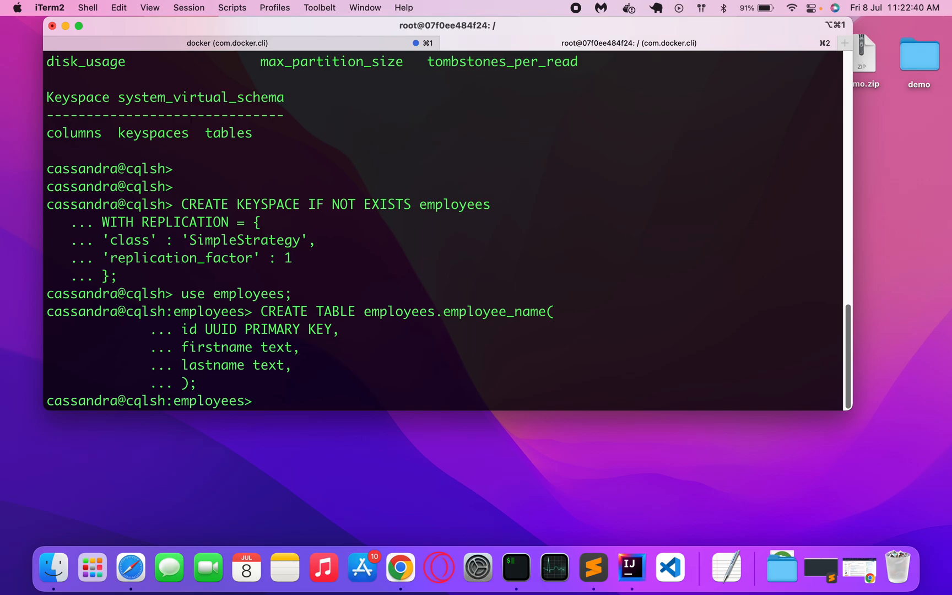
- Run DESCRIBE TABLES to show employee_name in the employees keyspace
text(de)
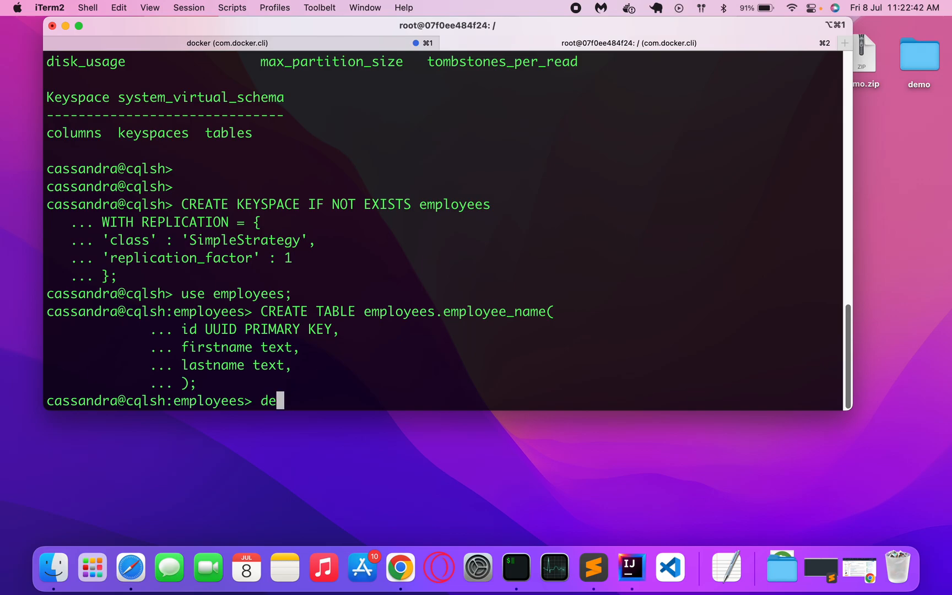
text(DDE)
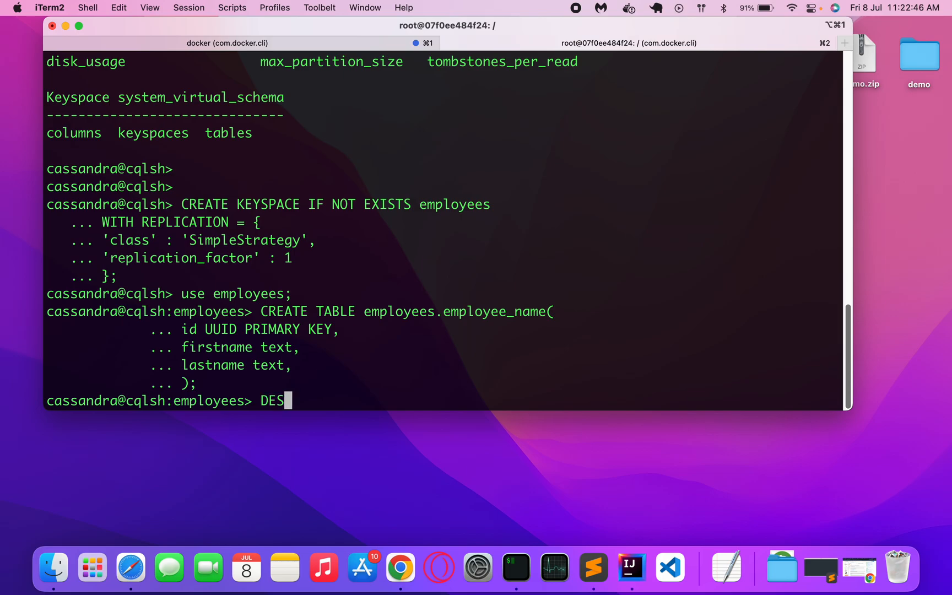
text(CRIBE TAB)
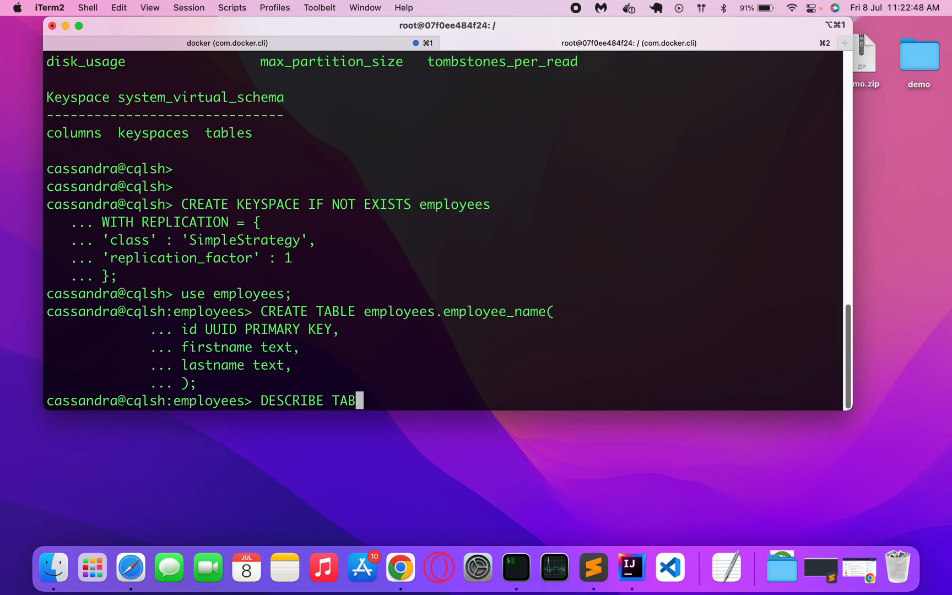
key(Return)
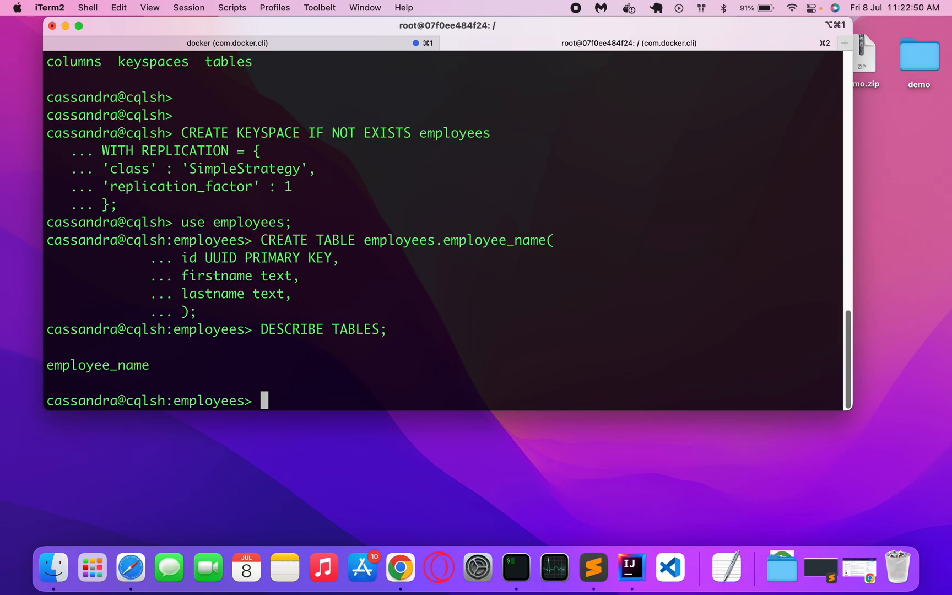
text(S)
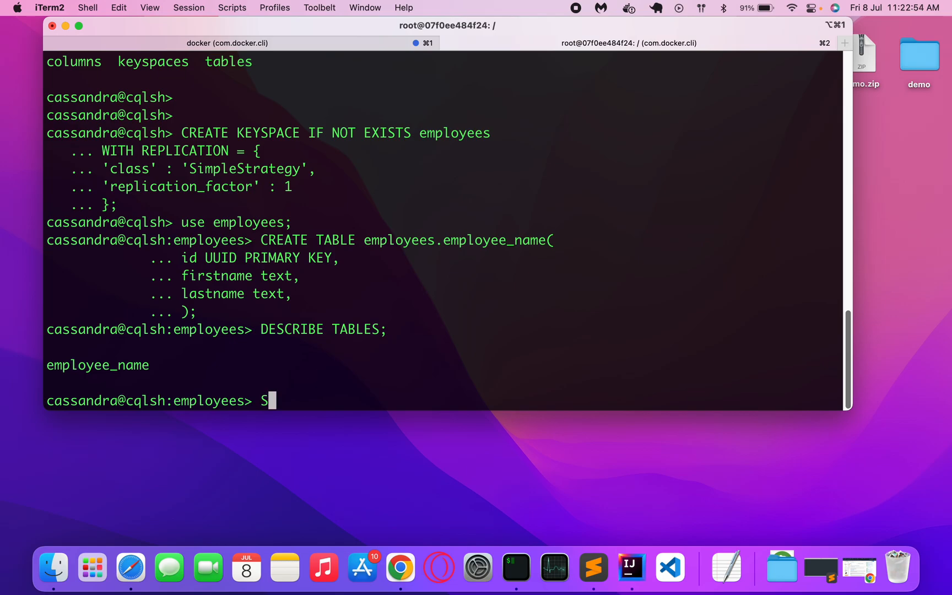
- Run SELECT * FROM employees.employee_name, returning id, firstname, lastname and 0 rows
text(ELECT * FROM)
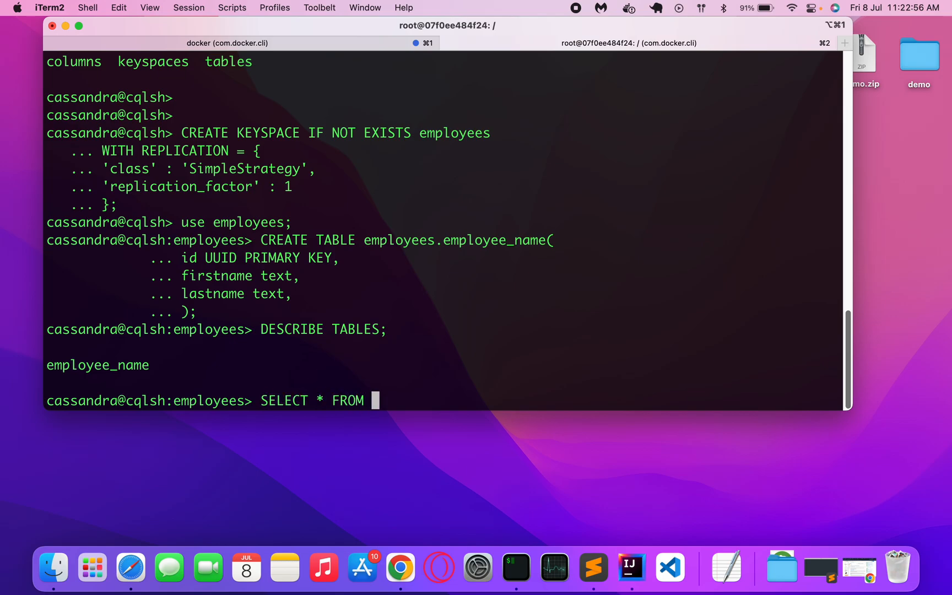
text(employe)
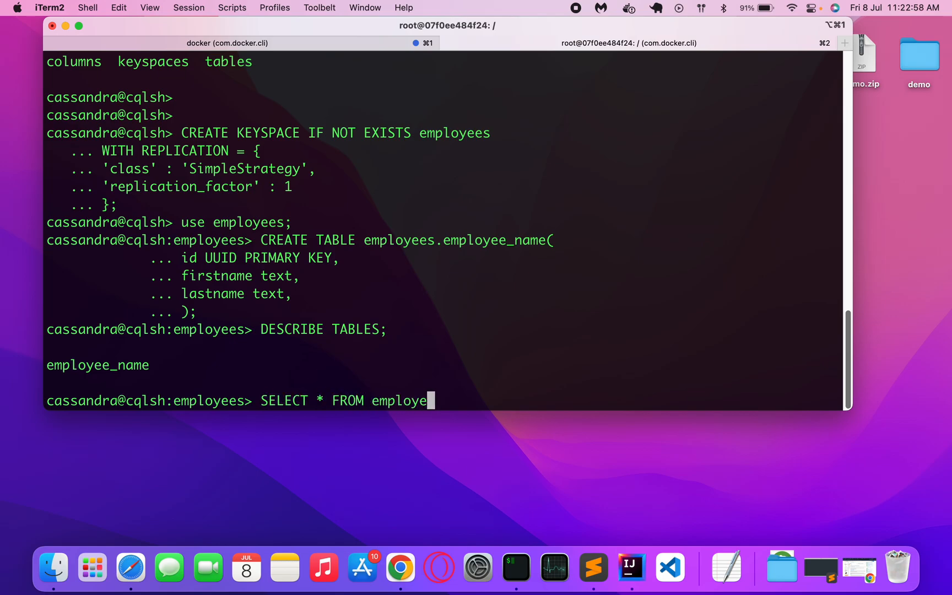
text(es.empol)
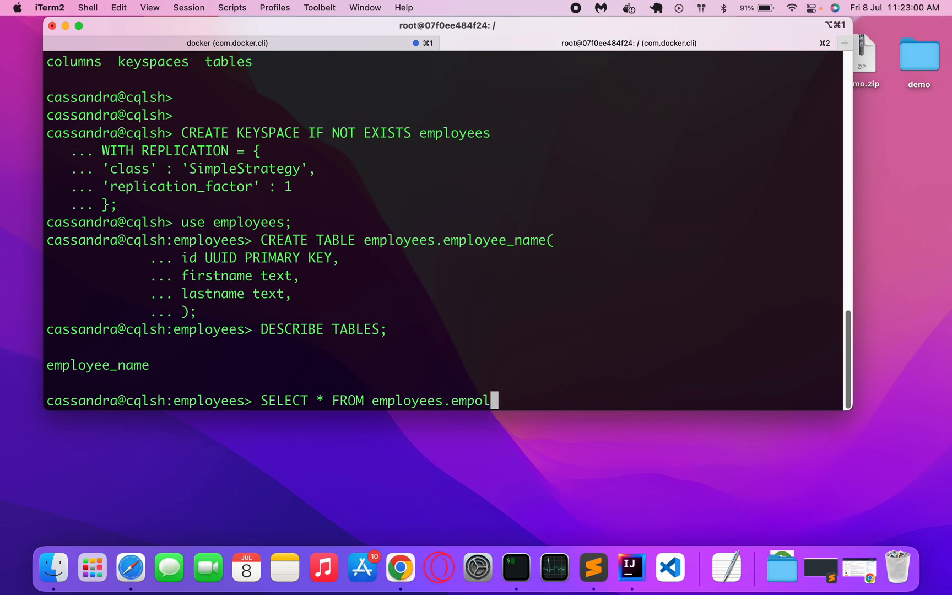
text(oyee_name)
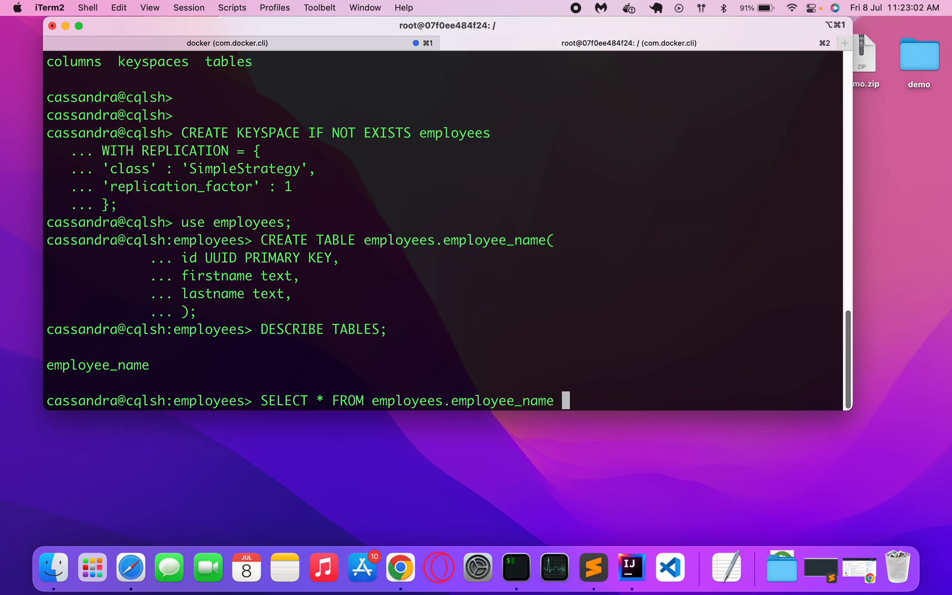
key(Return)
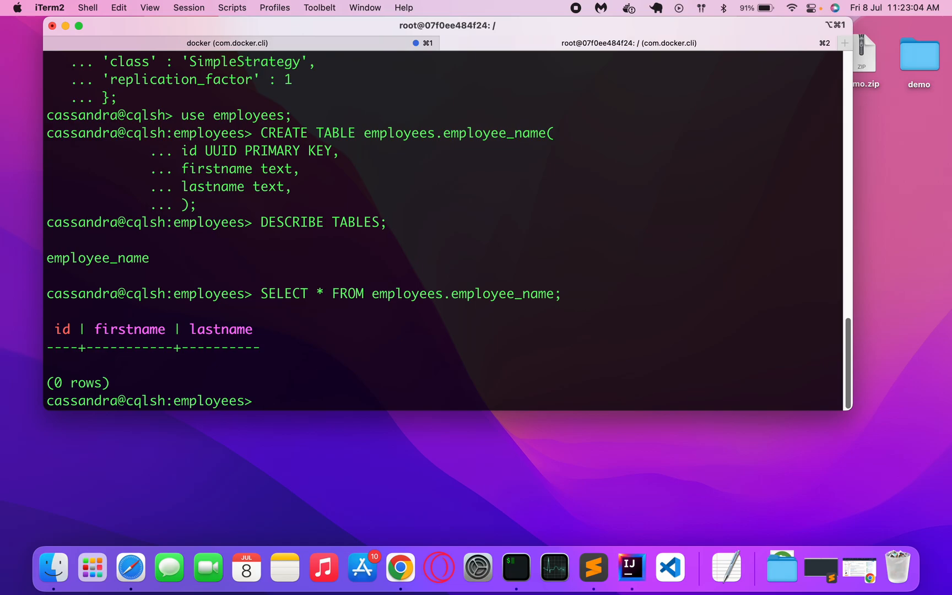